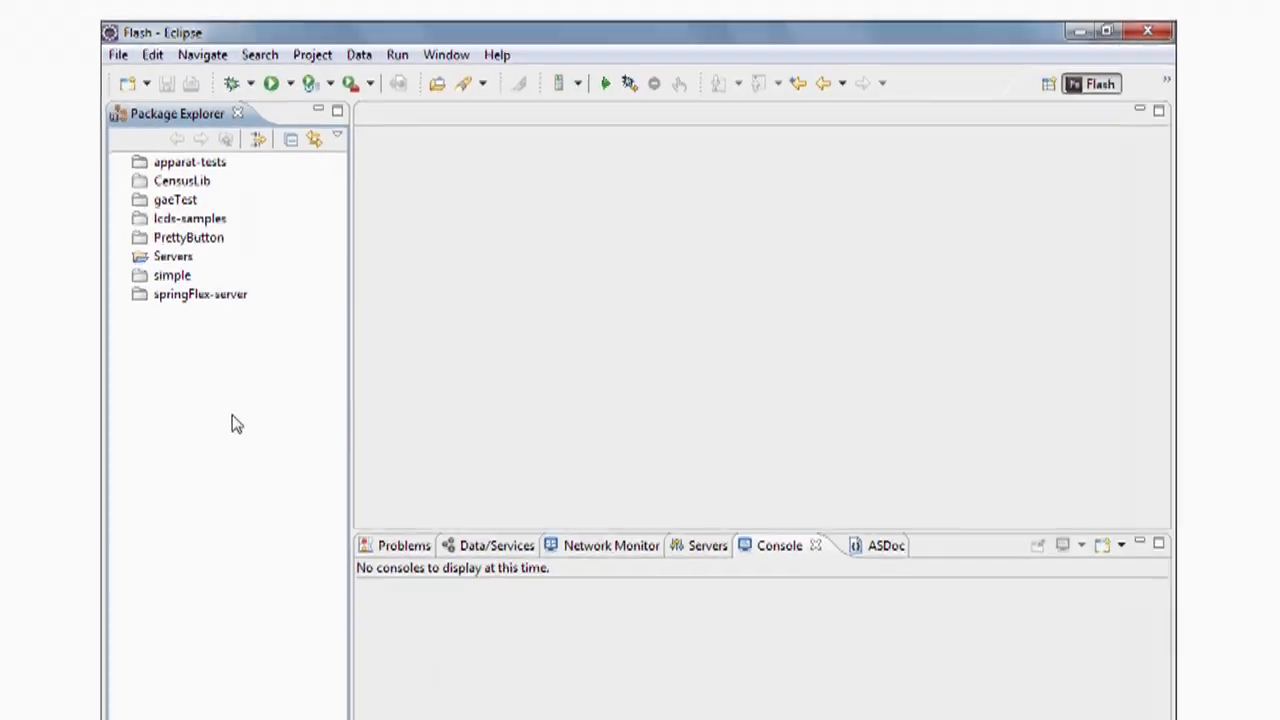
Create a new Flex project named 'nm' of type Desktop (runs in Adobe AIR)
right_click(237, 420)
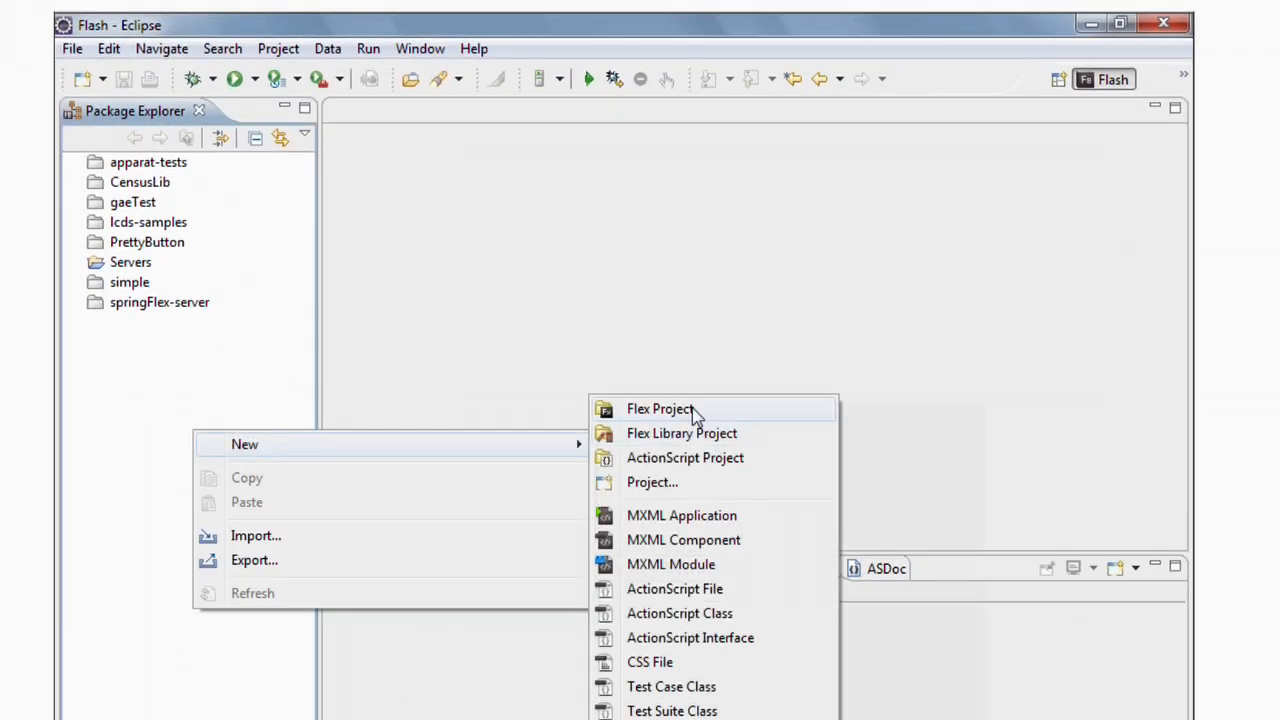
click(659, 408)
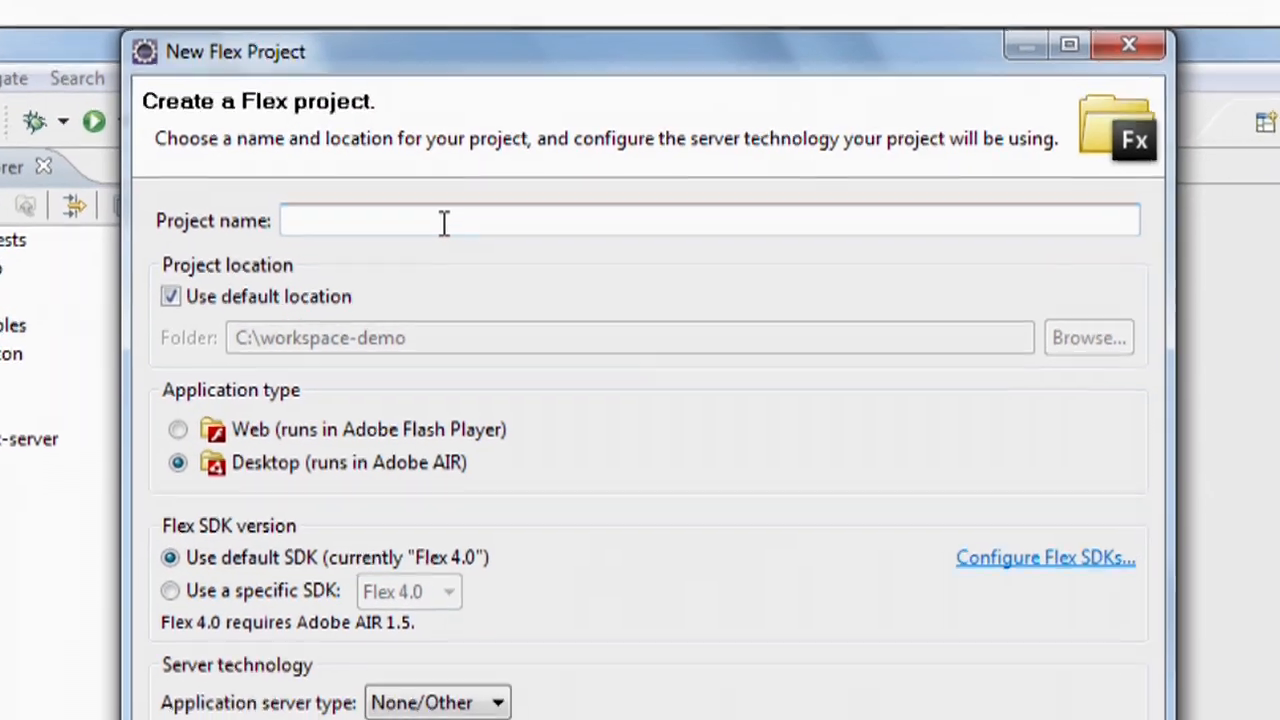
text(nm)
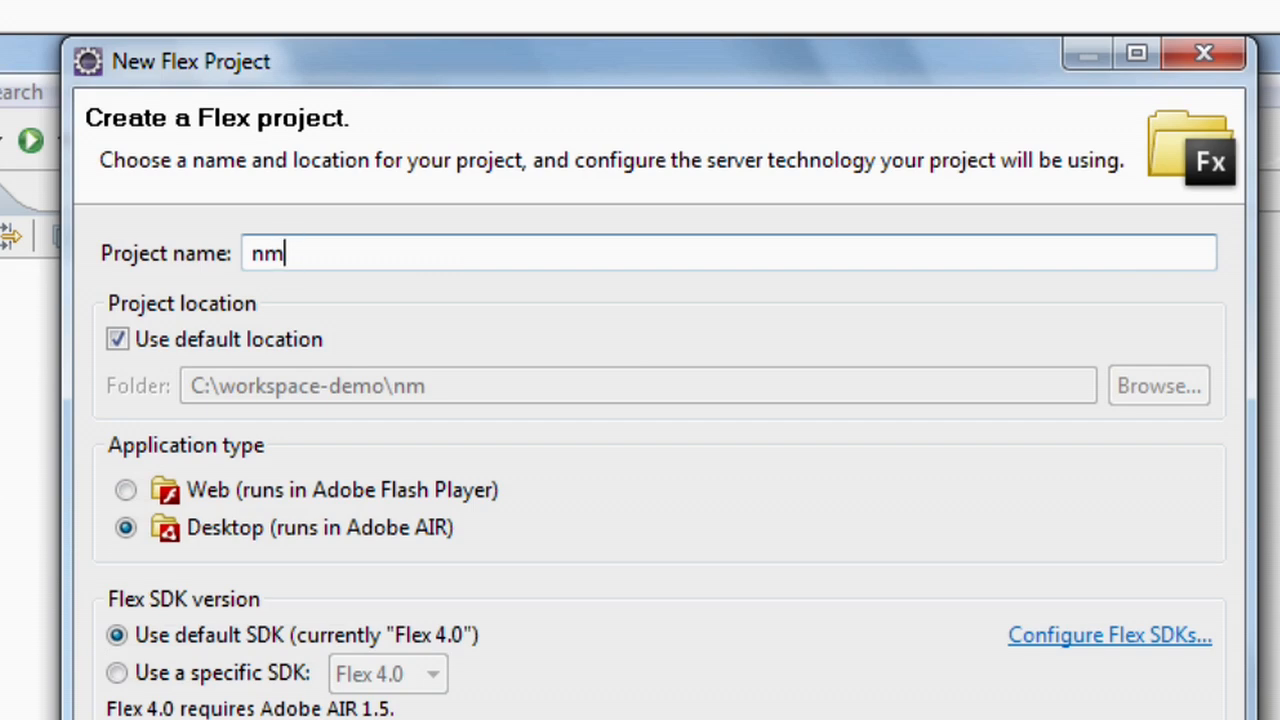
mouse_move(427, 258)
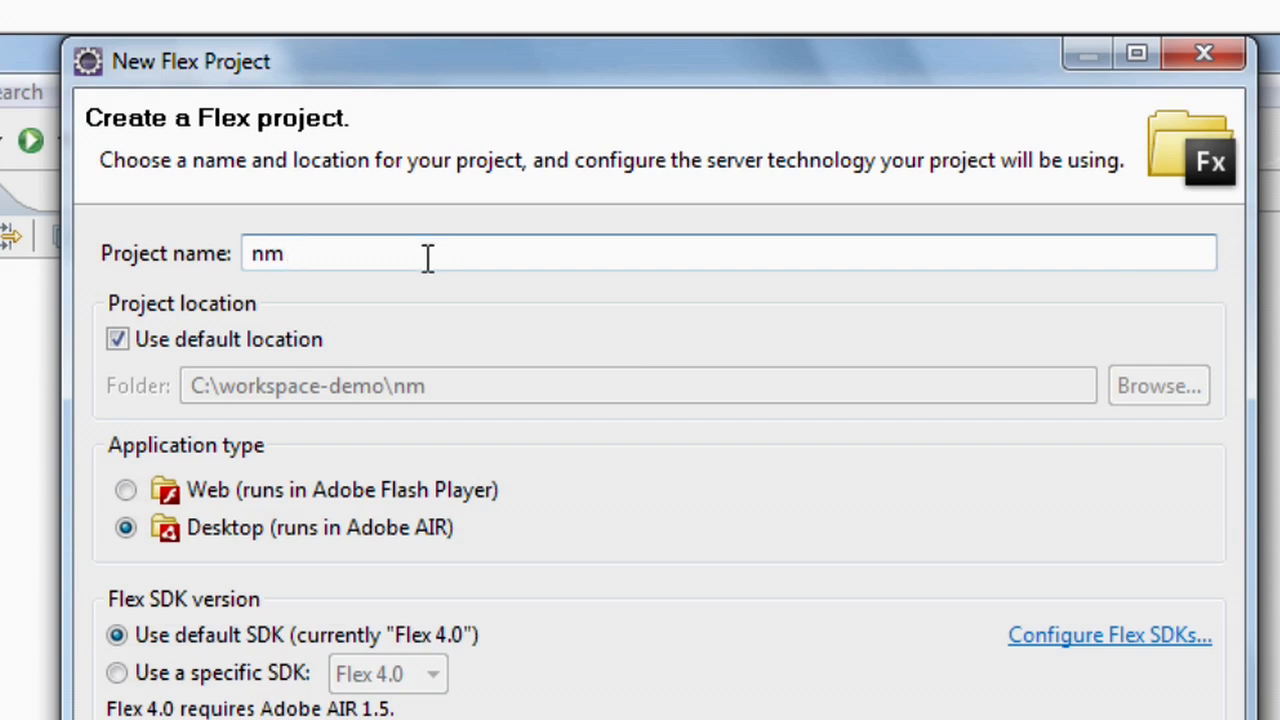
mouse_move(322, 552)
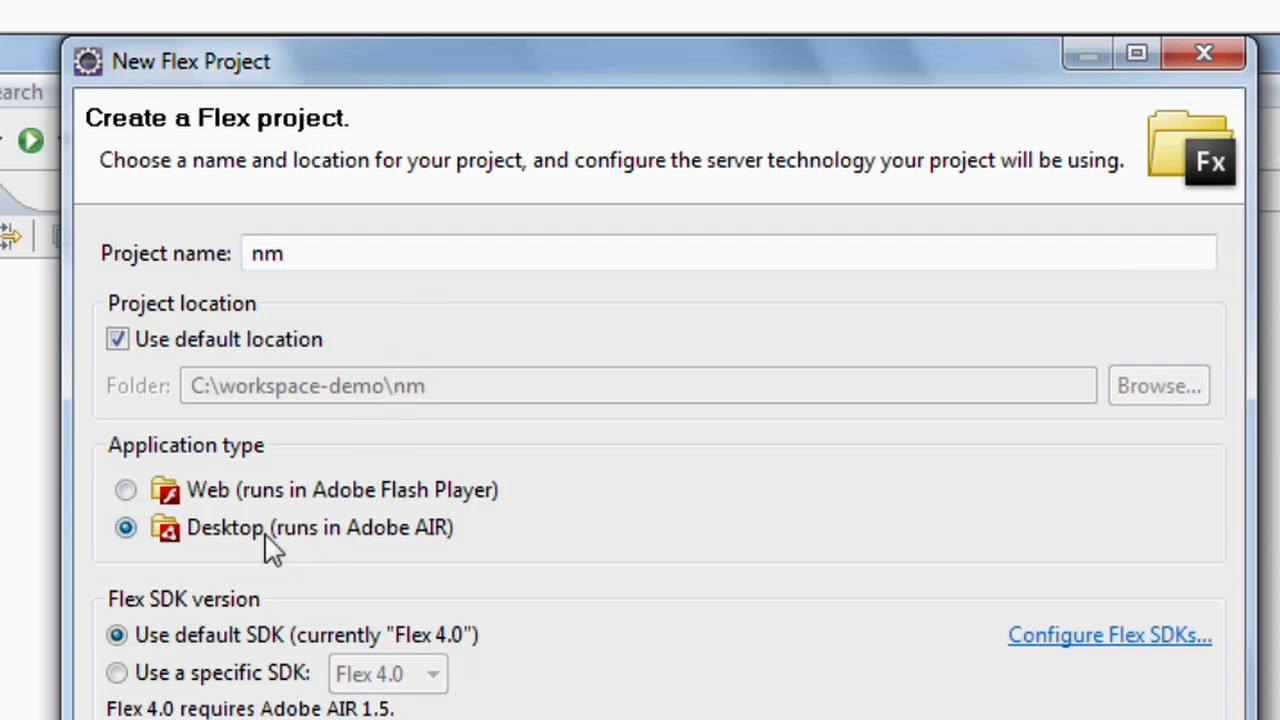
scroll(down, 3)
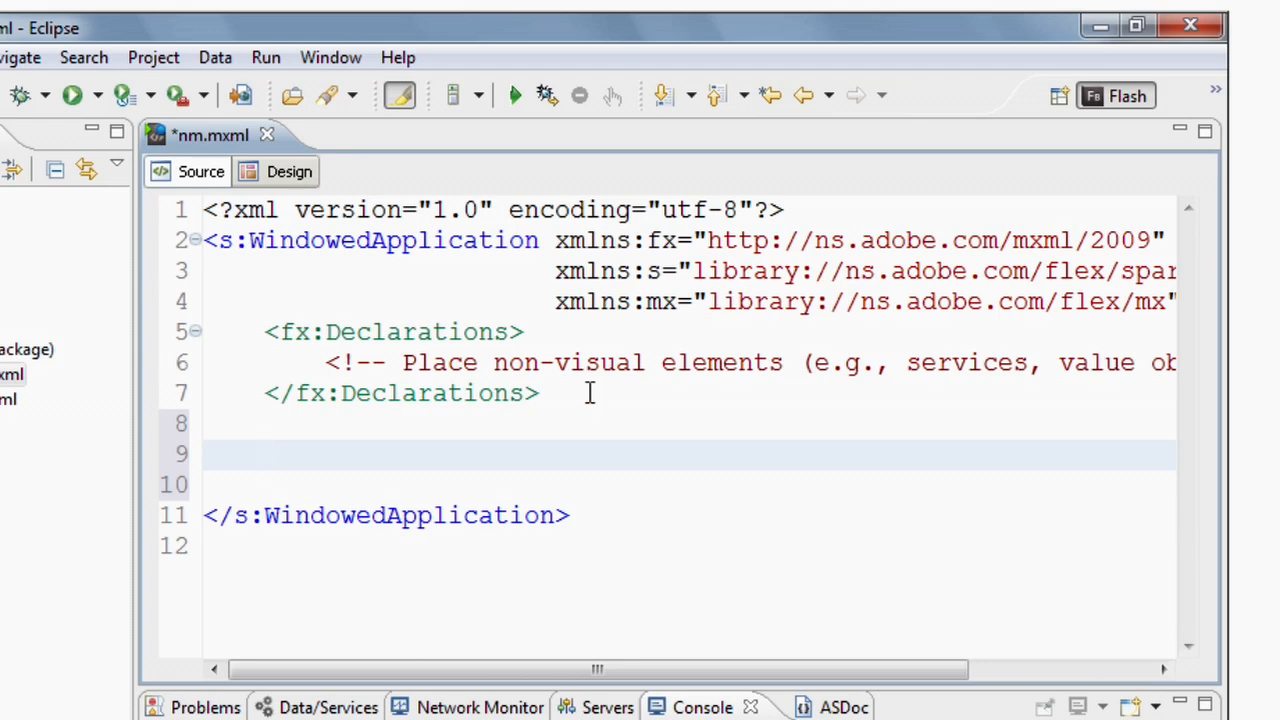
Add <s:CheckBox id="c" label="Online" horizontalCenter="0" verticalCenter="0"/> on line 9 of nm.mxml
click(265, 455)
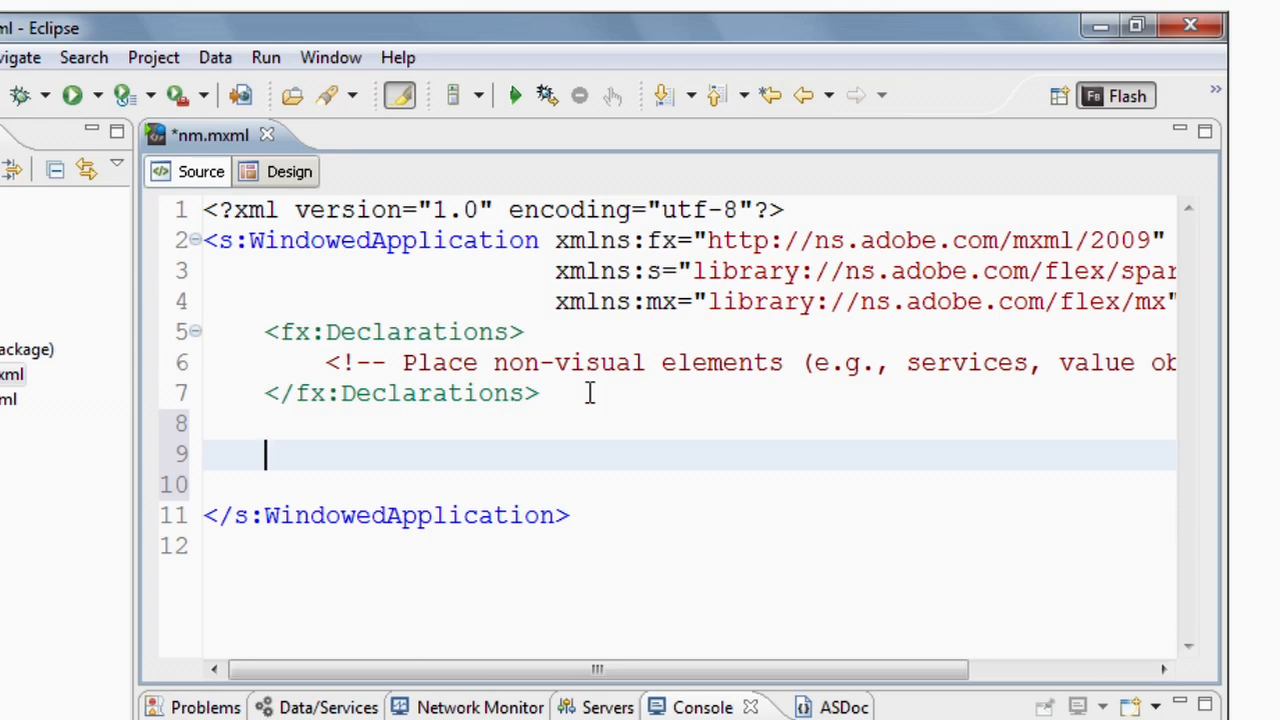
text(<CH)
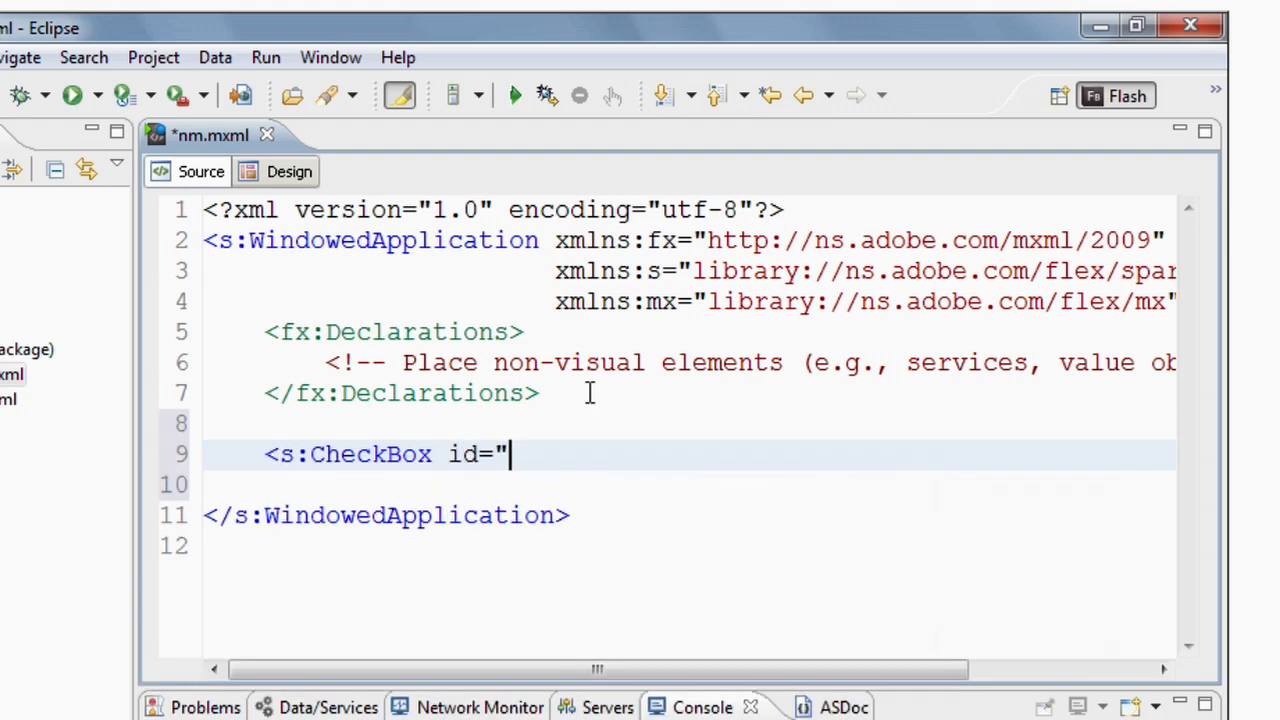
text(c")
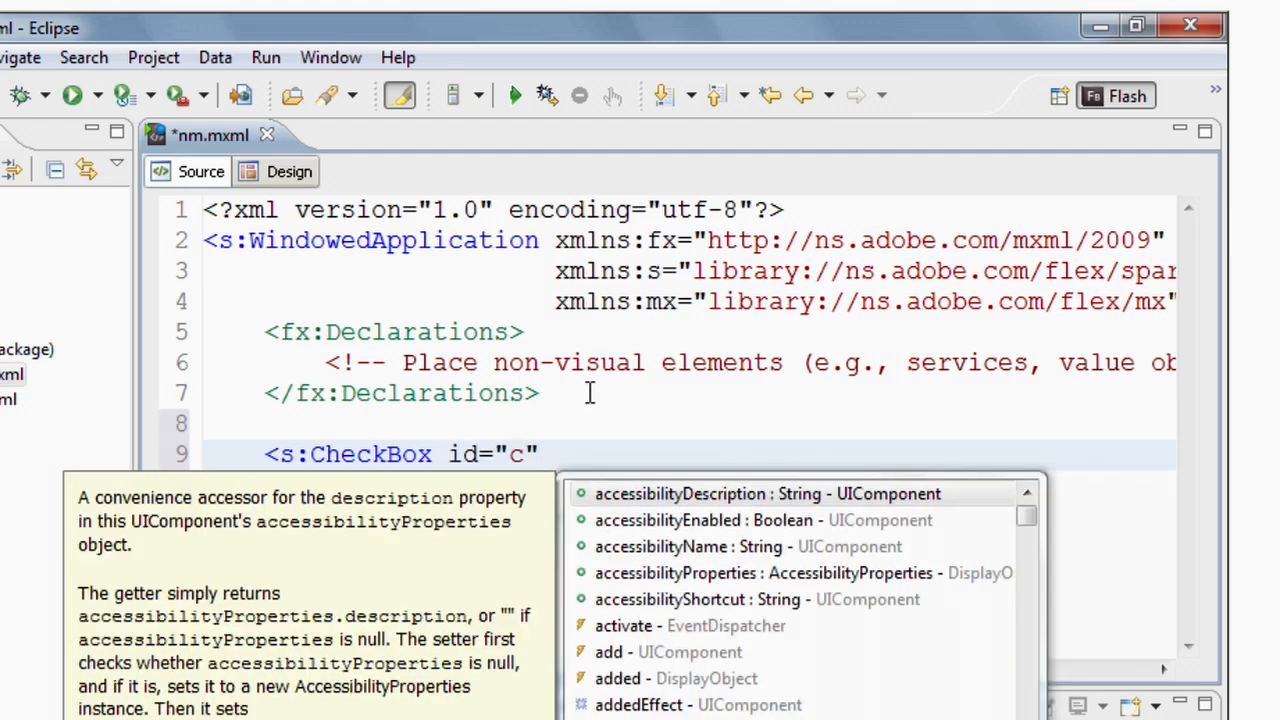
text(label=")
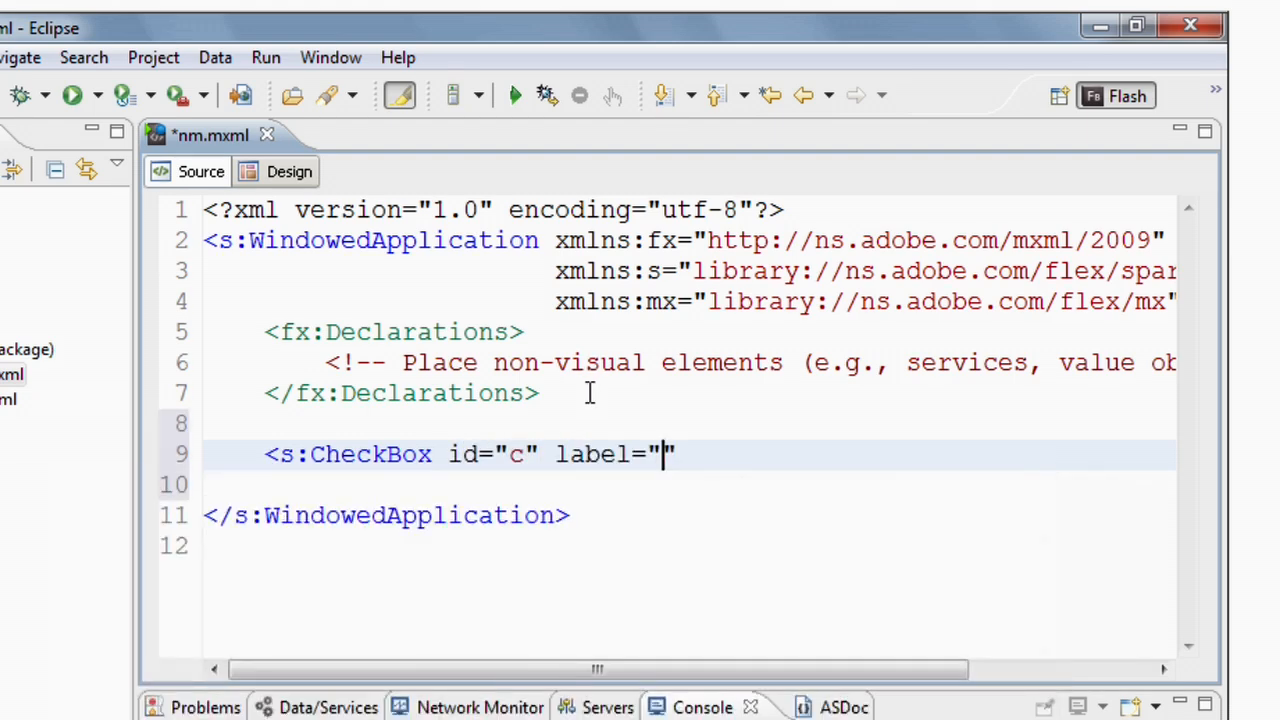
text(Online)
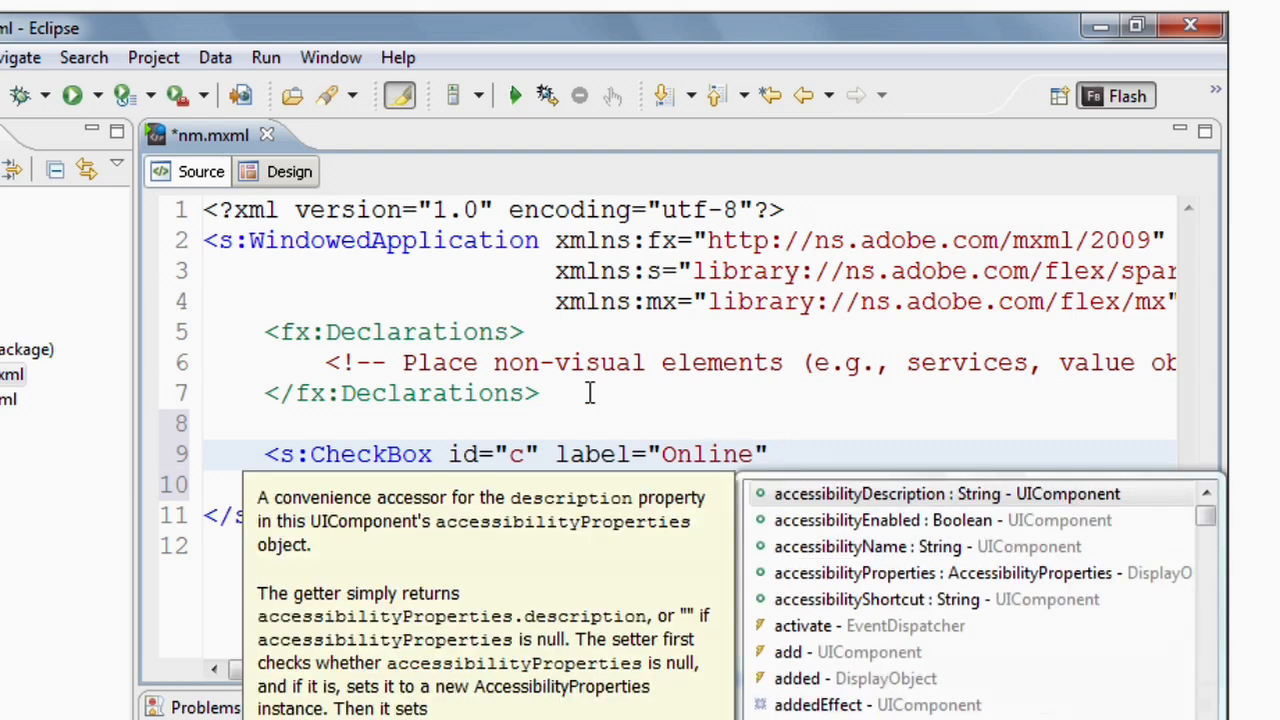
text(ho)
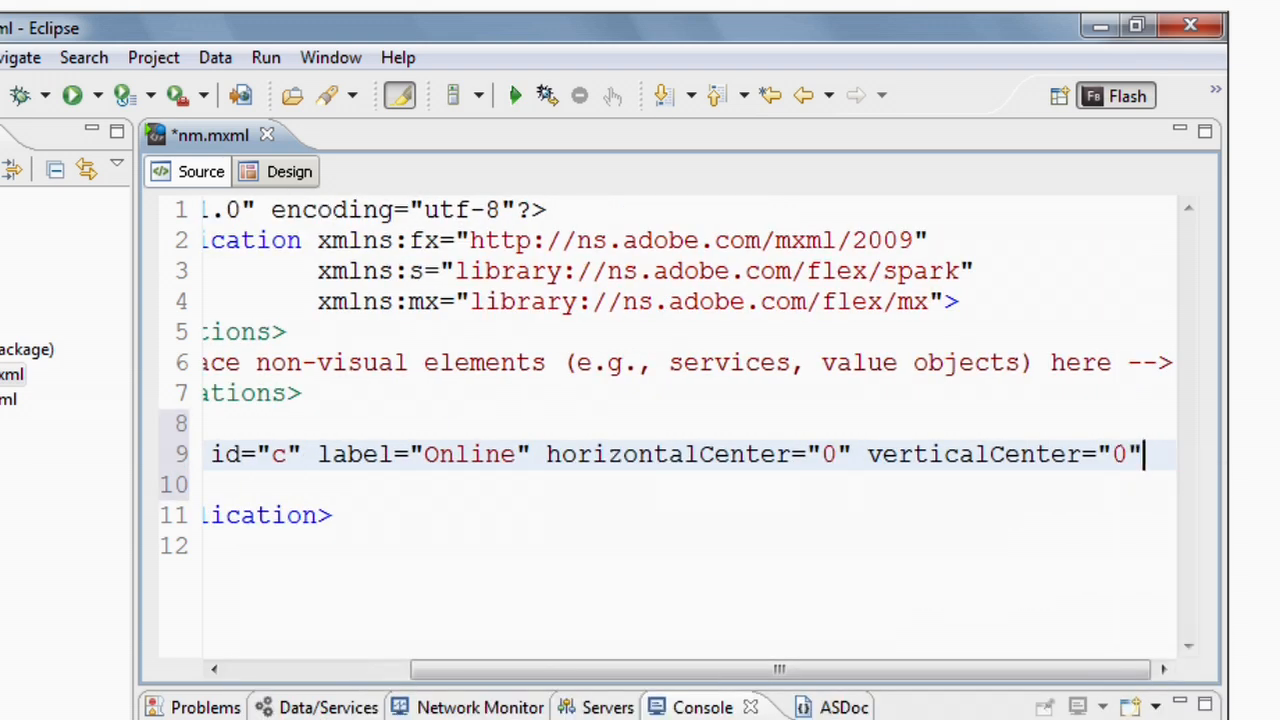
text(/>)
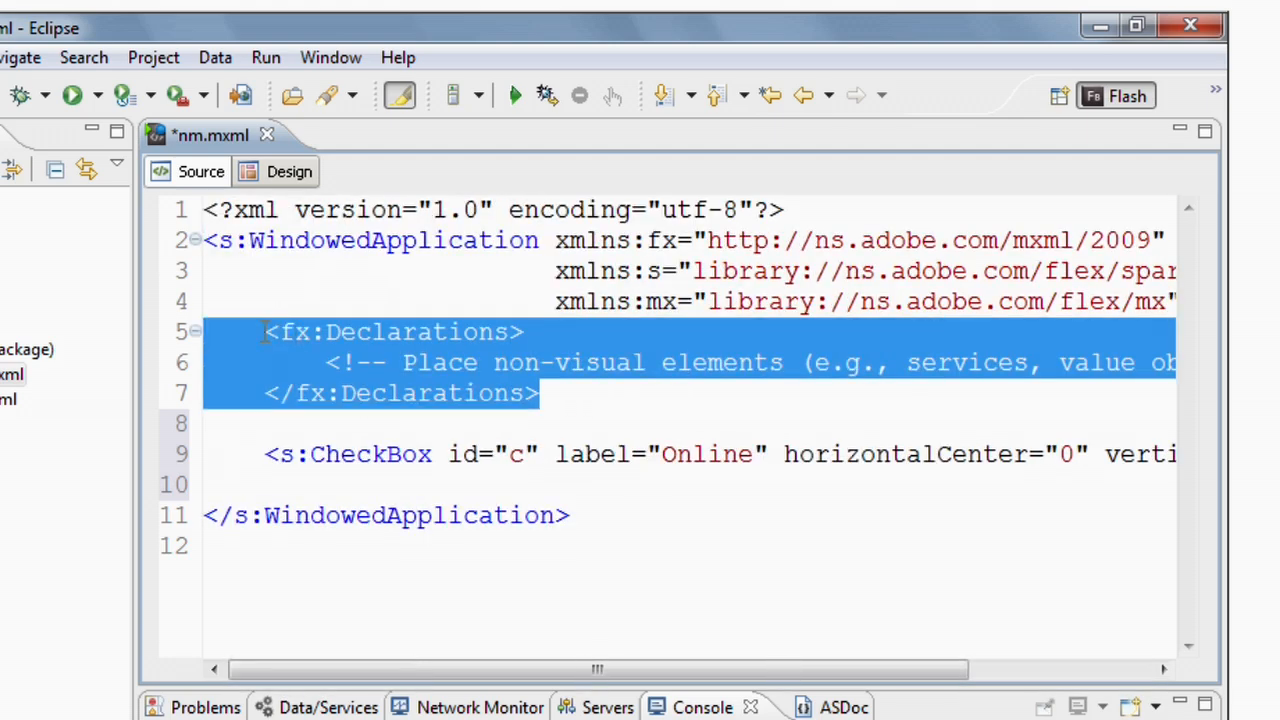
Replace the Declarations block with applicationComplete and declare var mon:URLMonitor
key(Delete)
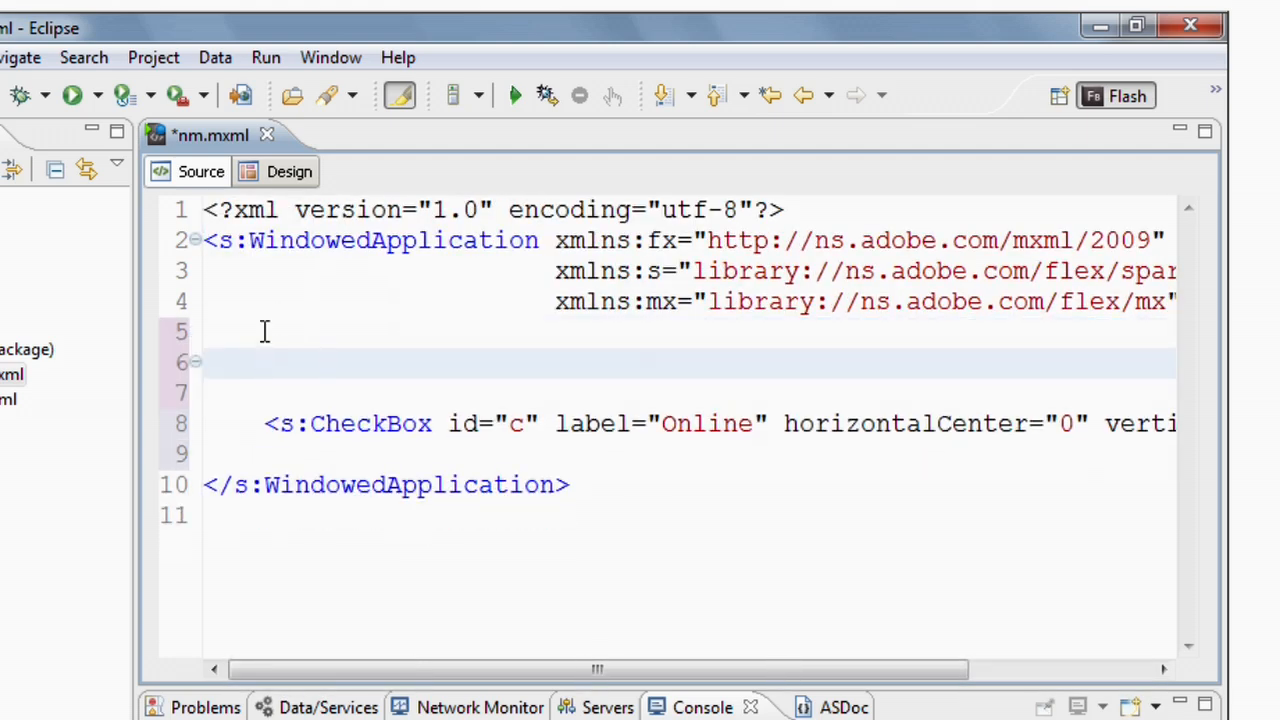
text(<ap)
click(688, 393)
text(var)
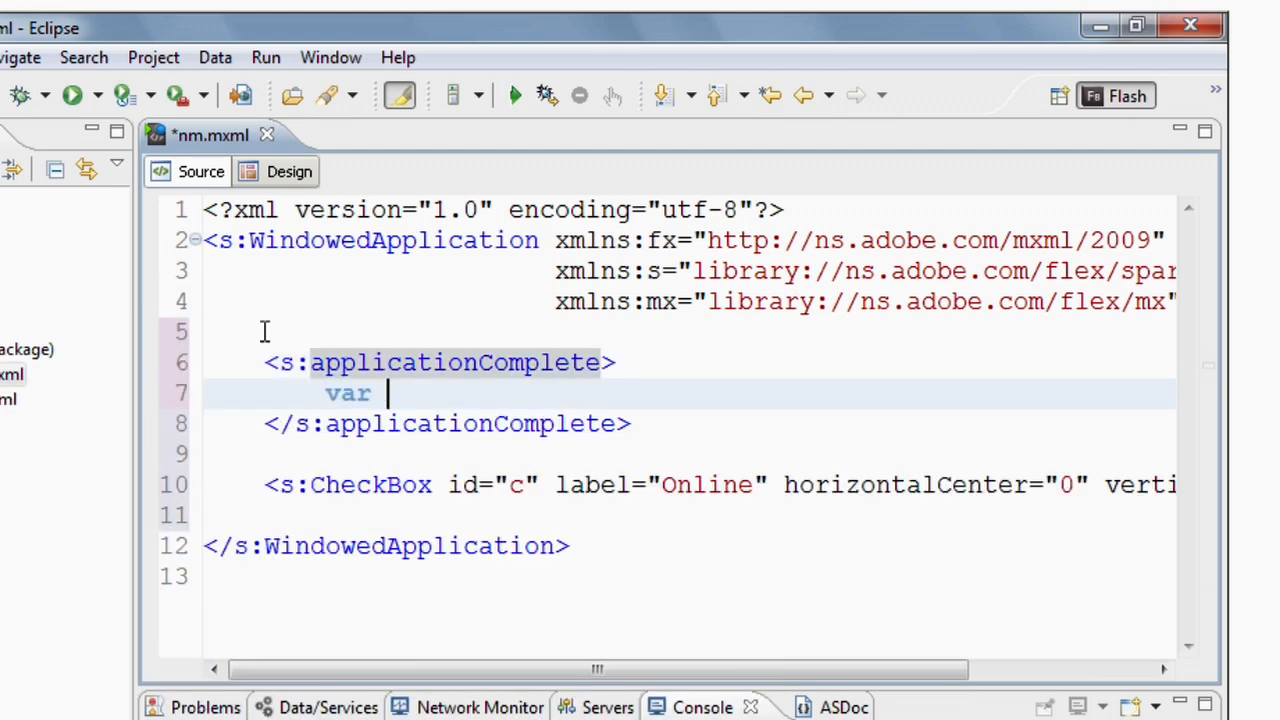
text(mon:)
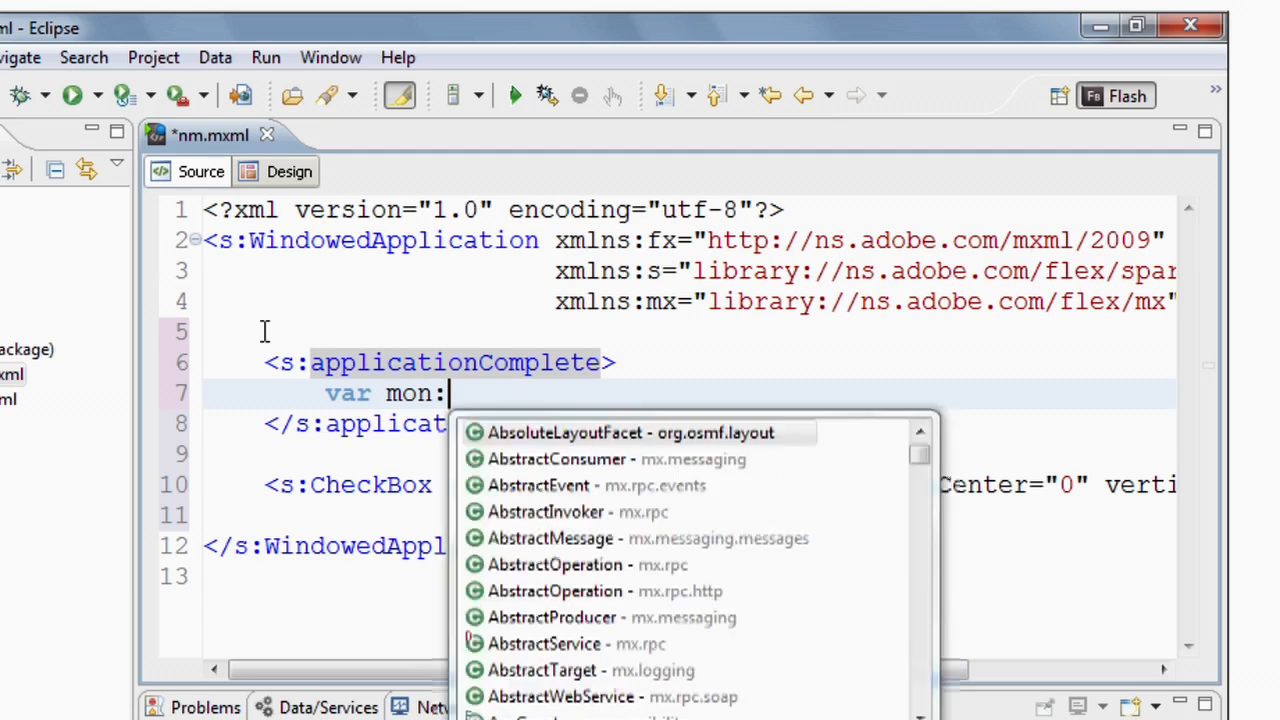
text(URLMonitor =)
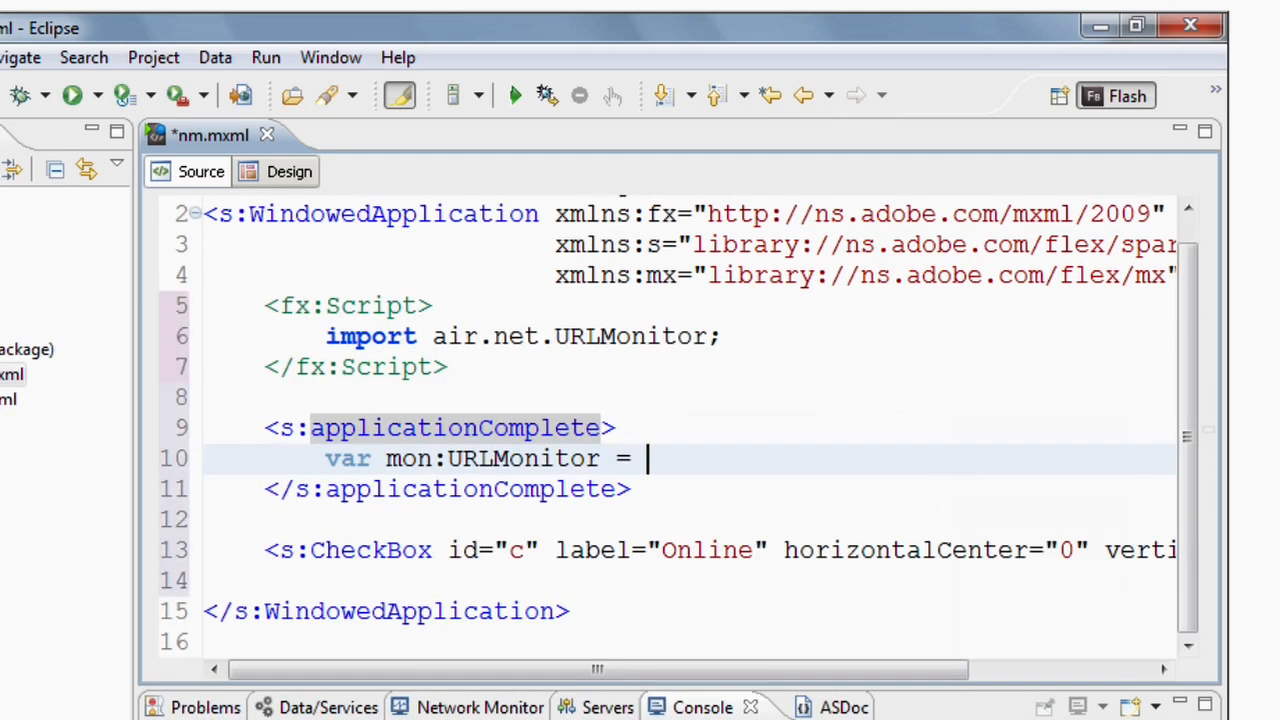
text(new URL)
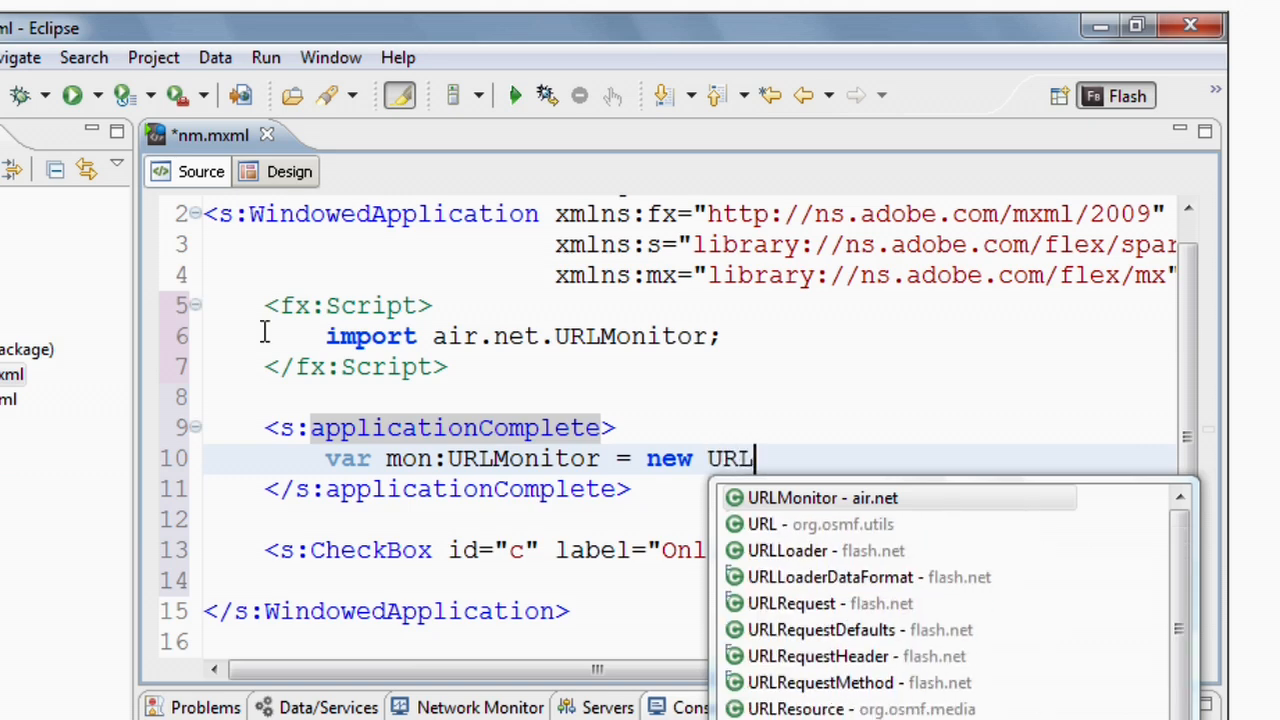
click(822, 497)
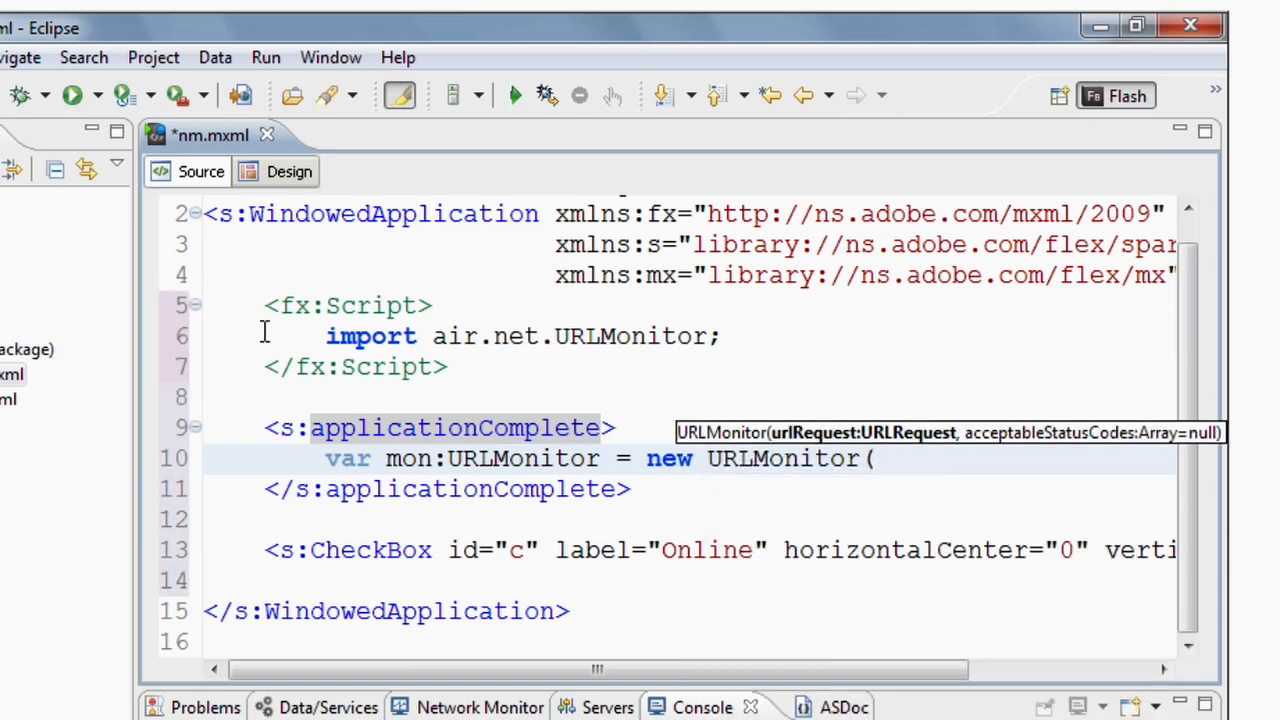
text(new)
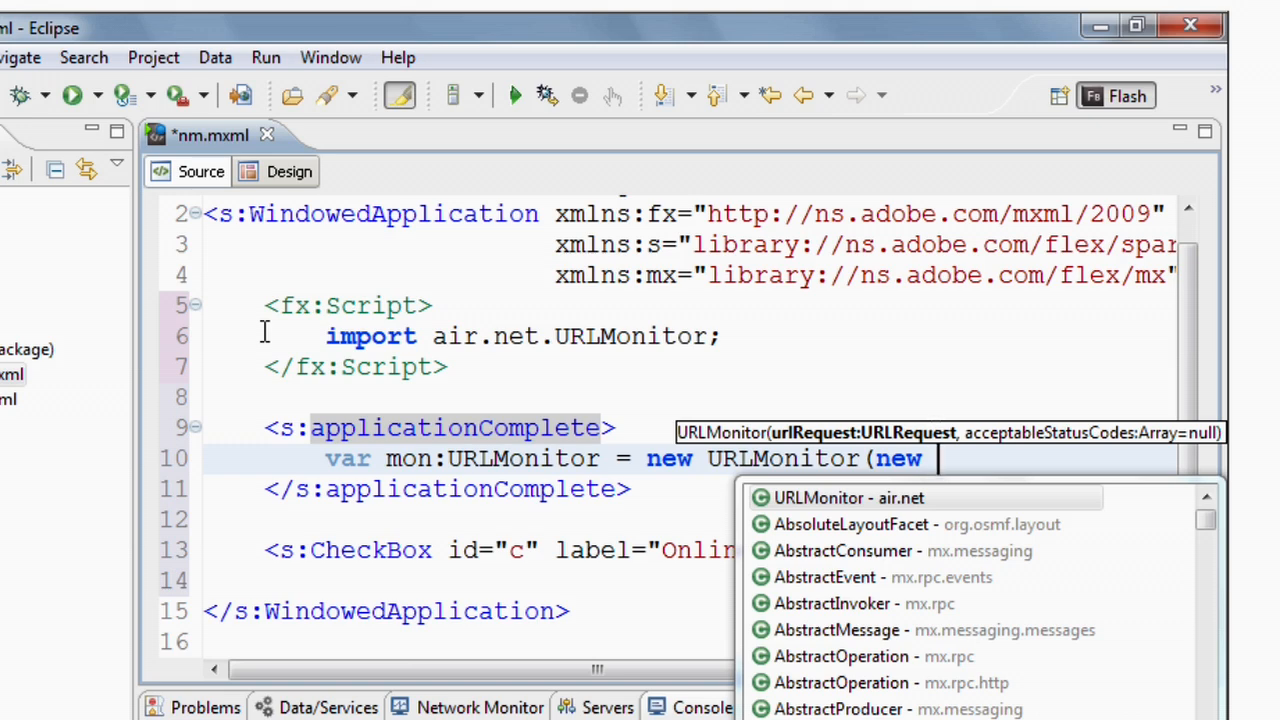
text(URLRequest("http://)
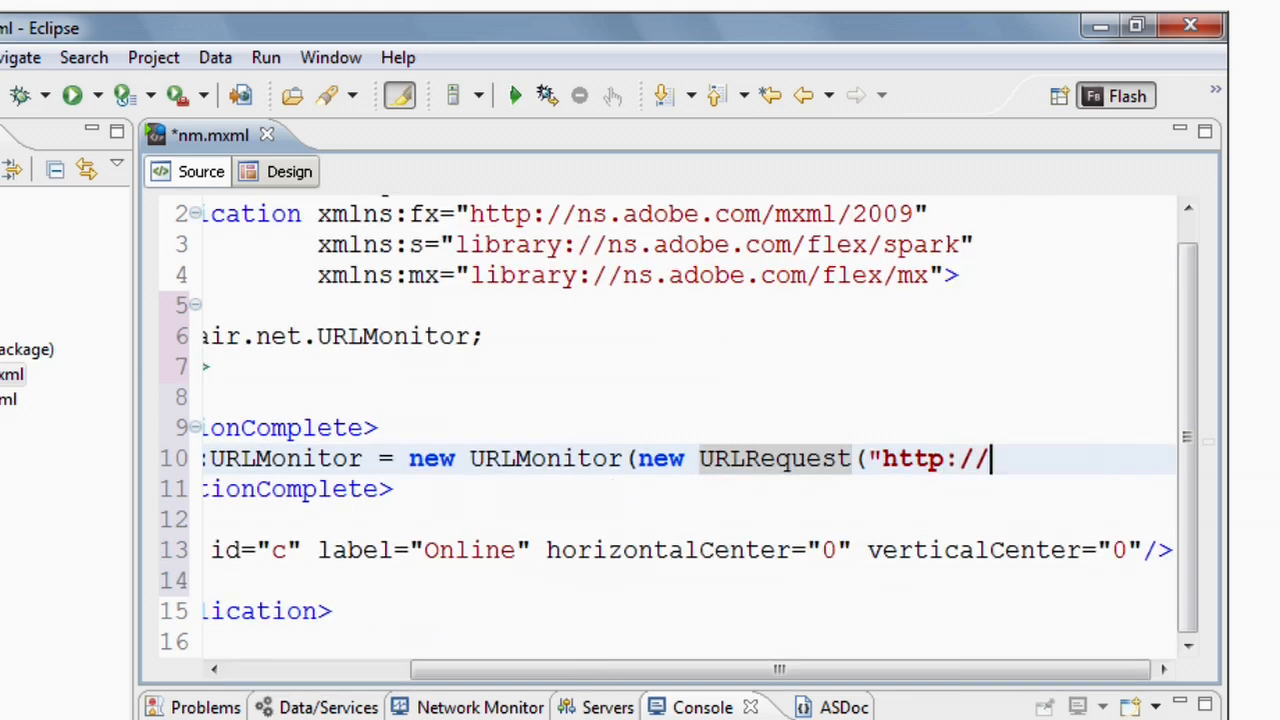
text(www.adobe)
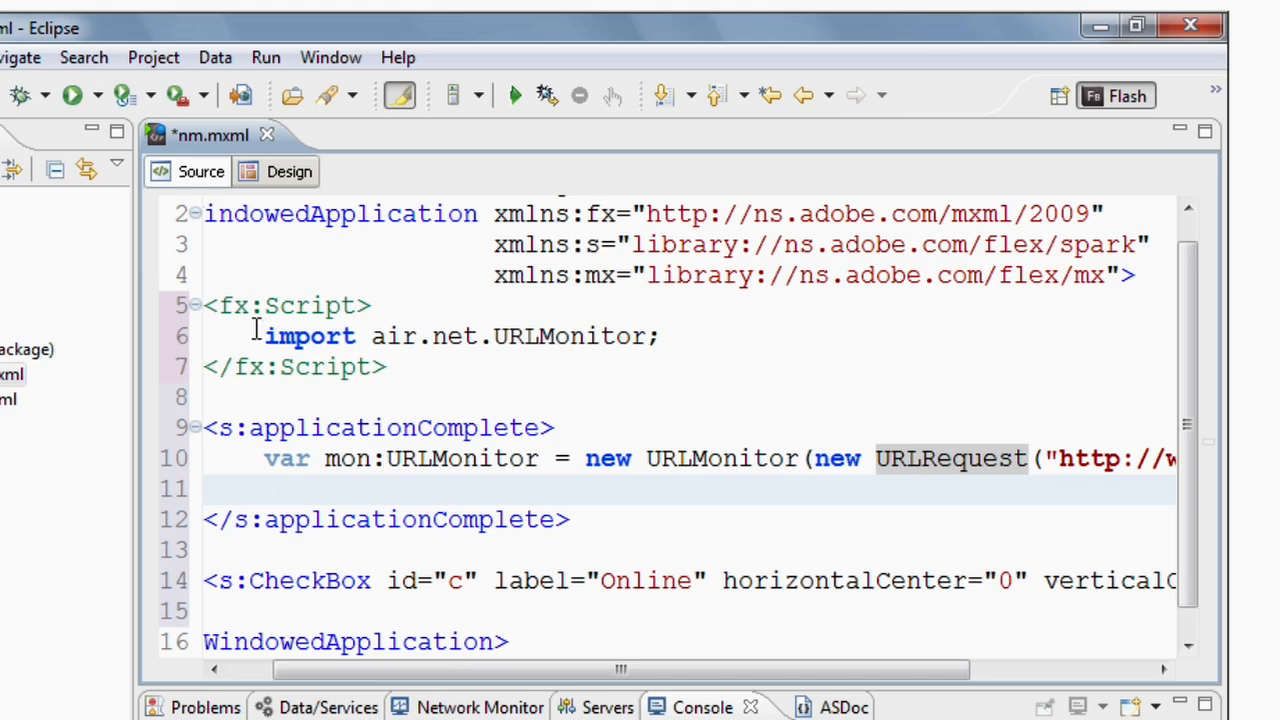
Add a StatusEvent.STATUS listener to mon with function(event:StatusEvent):void
text(mon.addEventListener()
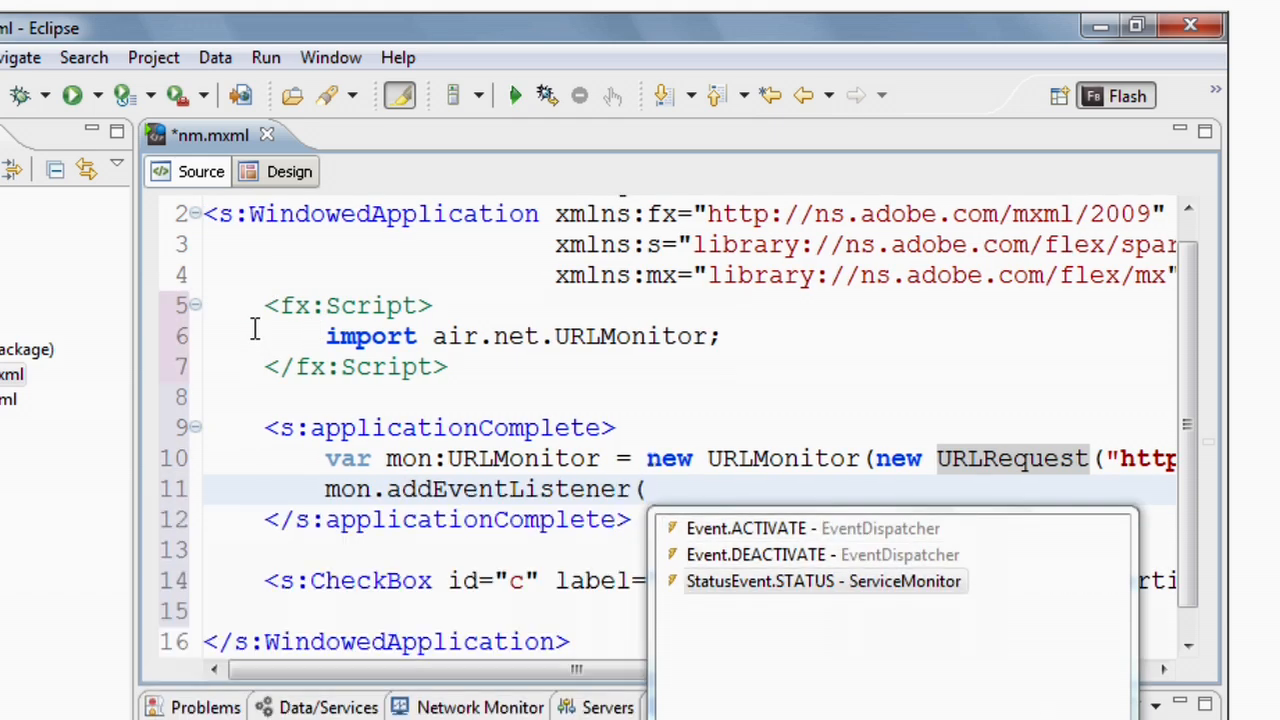
double_click(823, 581)
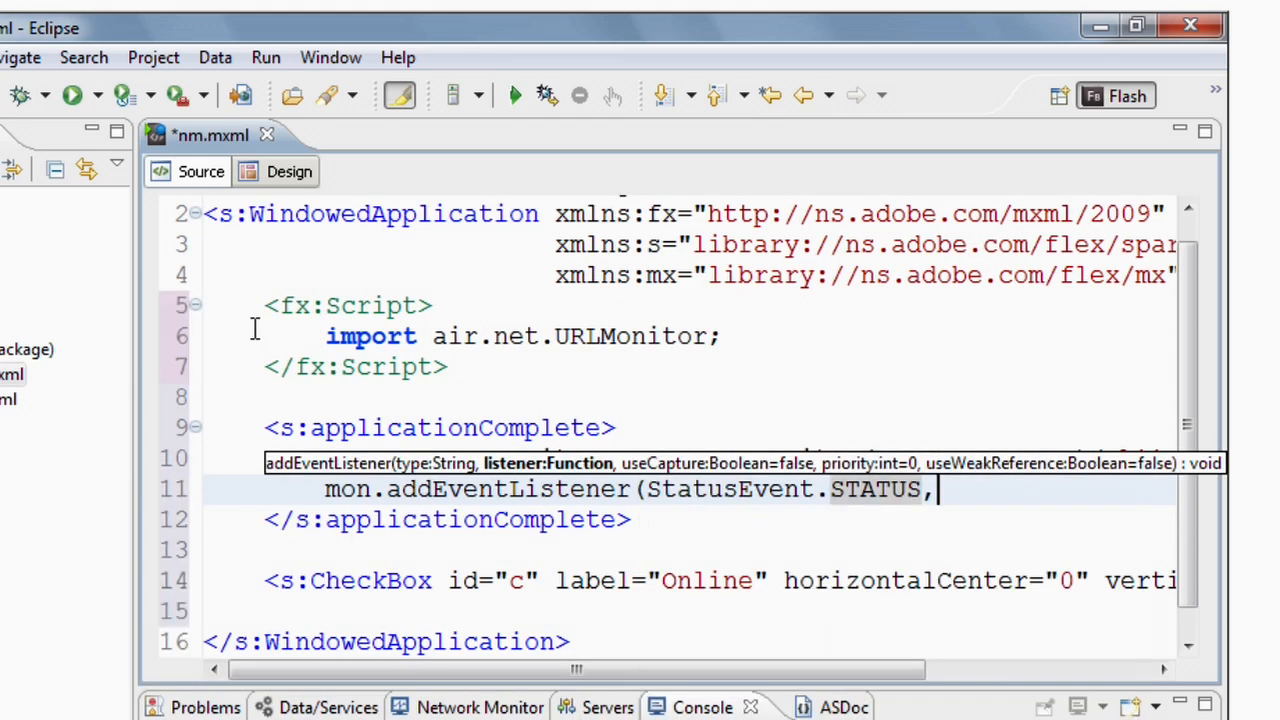
text(function)
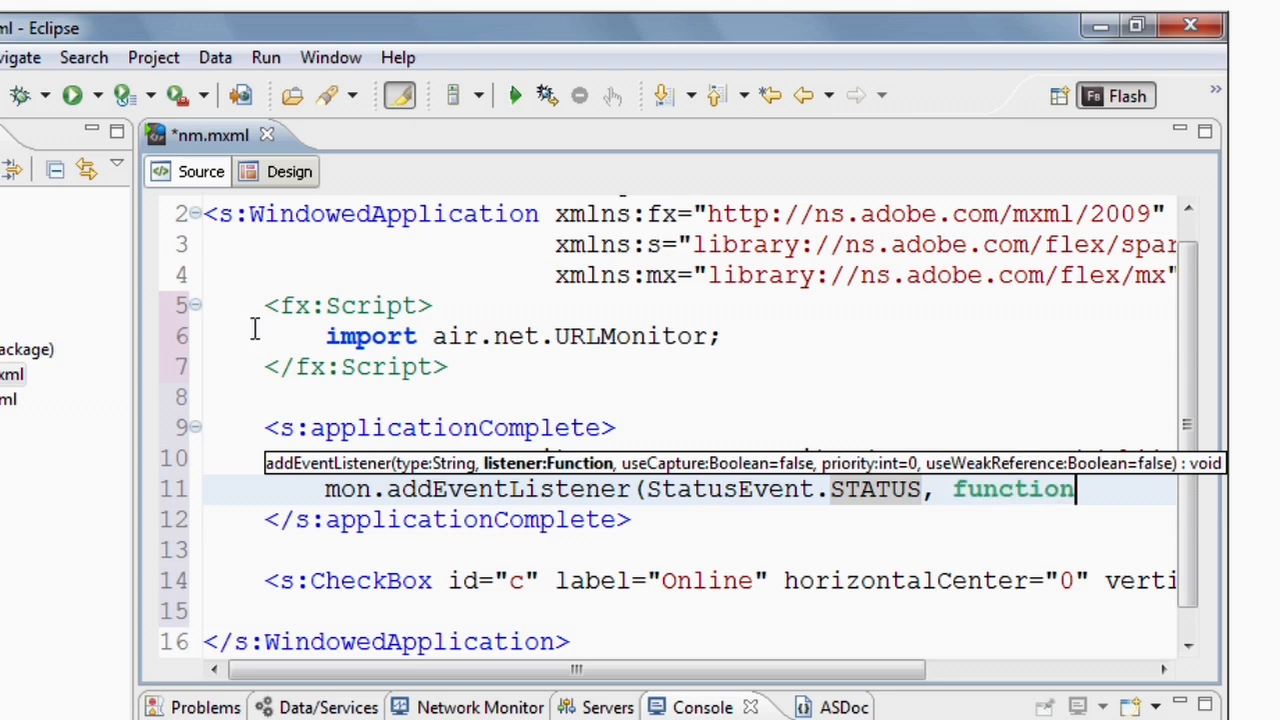
text((event:)
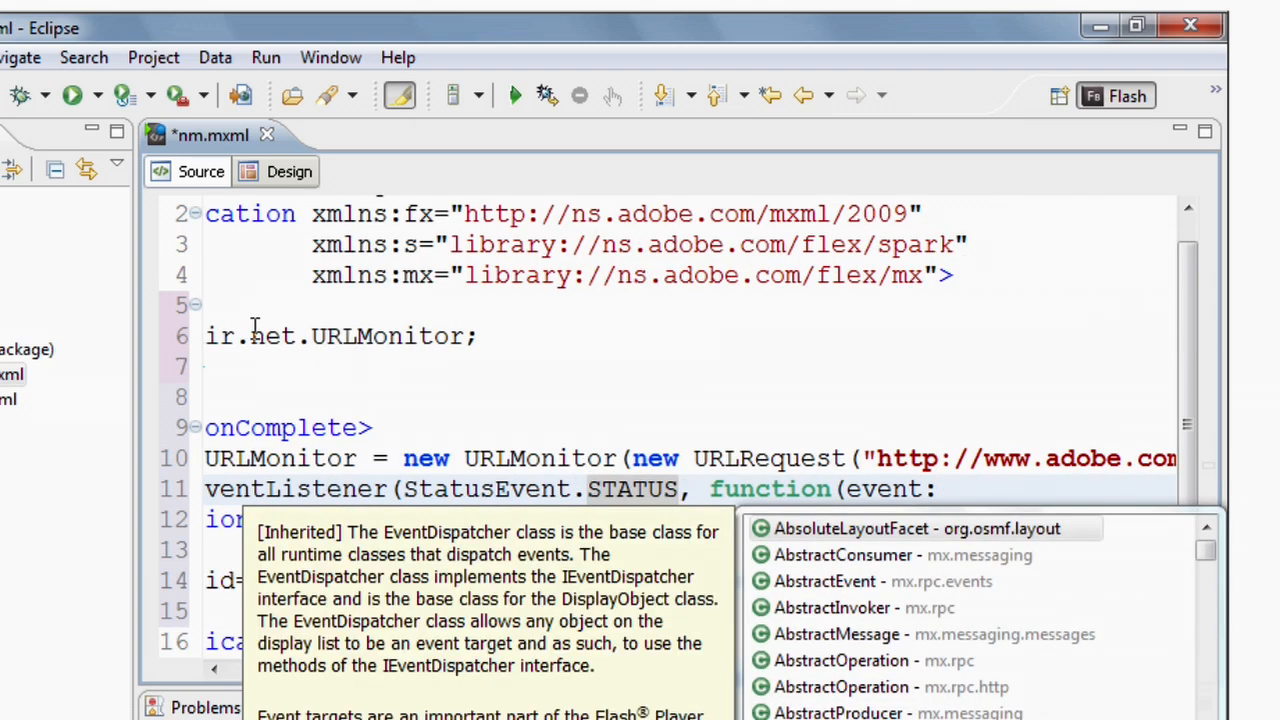
text(StatusEvent)
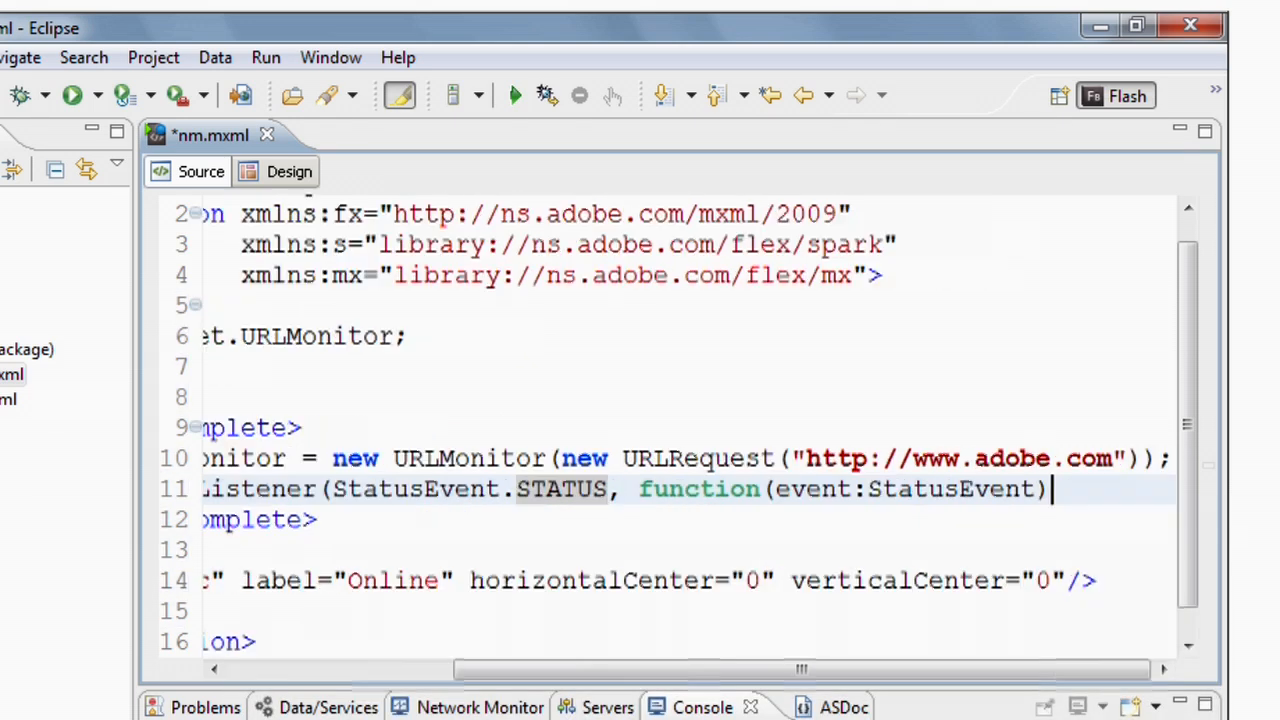
text(:void {)
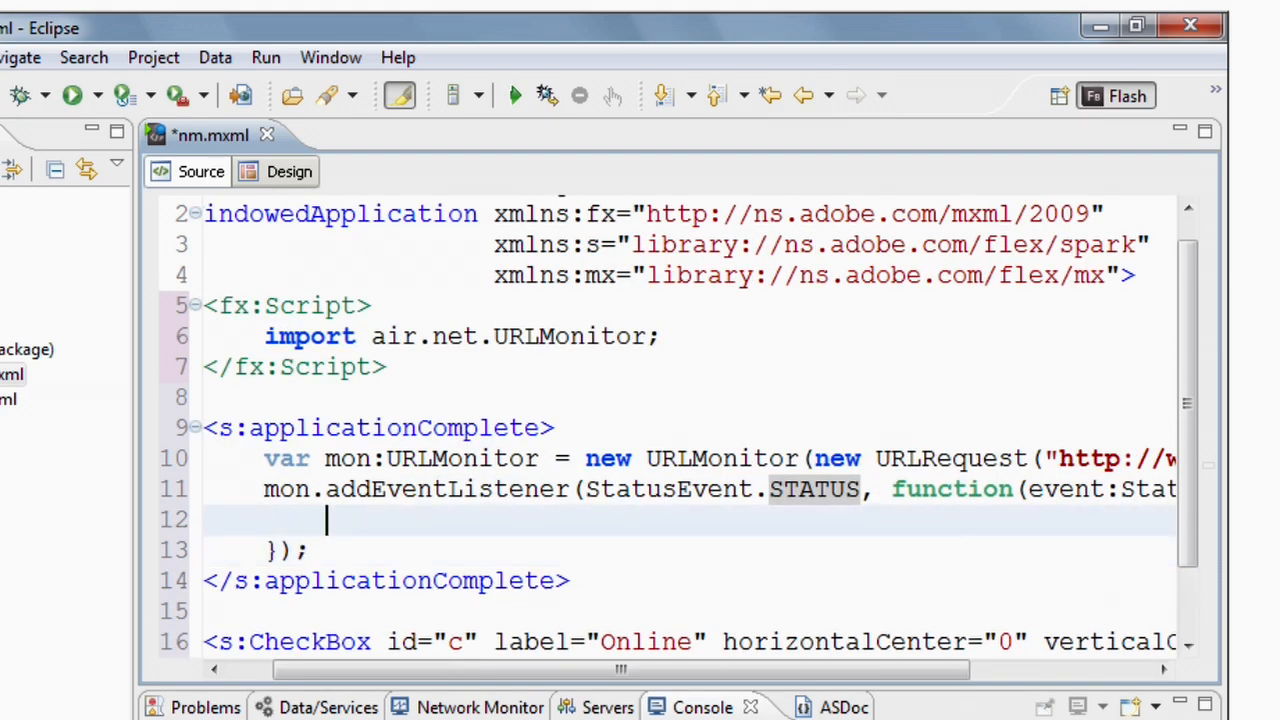
Inside the listener, set c.selected = event.currentTarget.available
text(c.selected =)
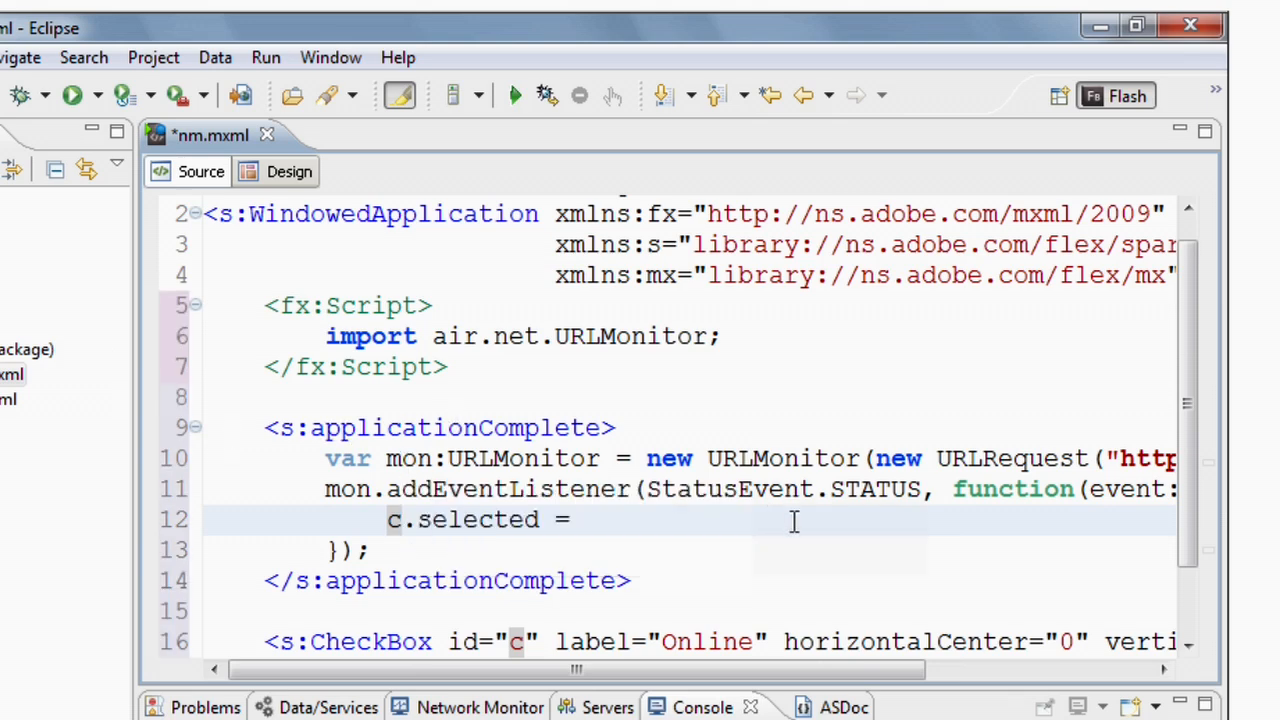
text(event.)
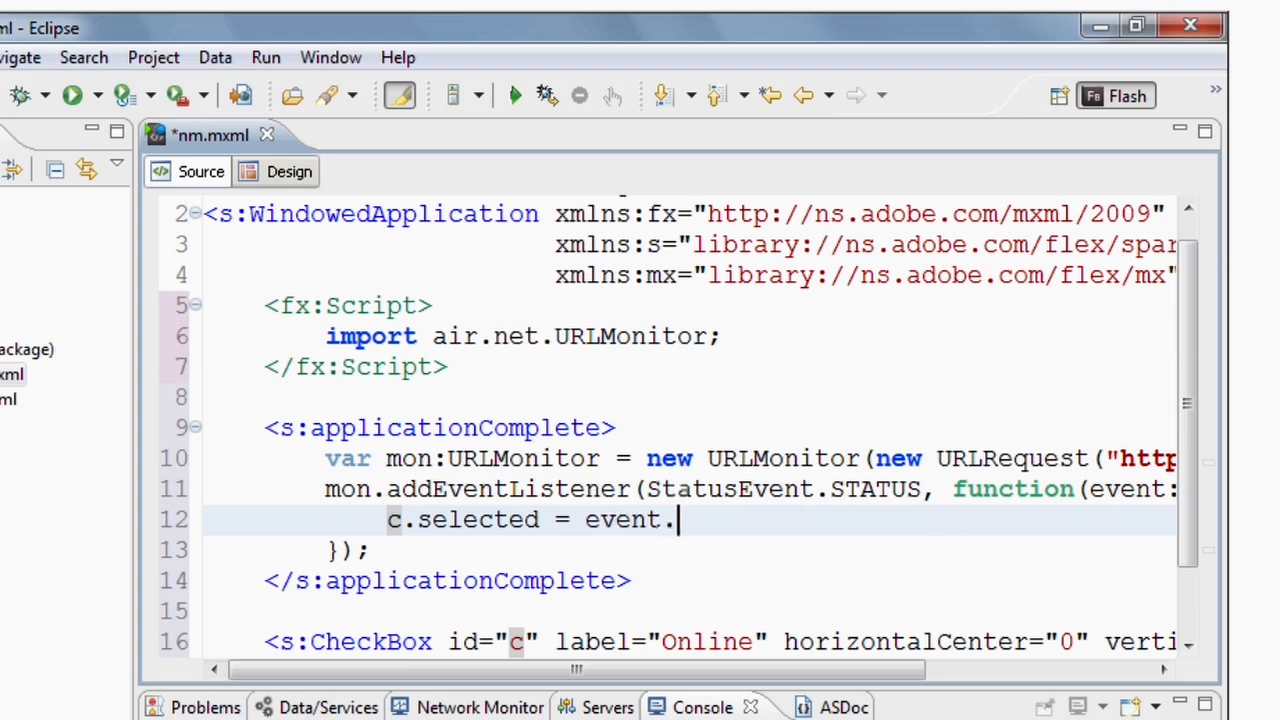
text(currentTarget)
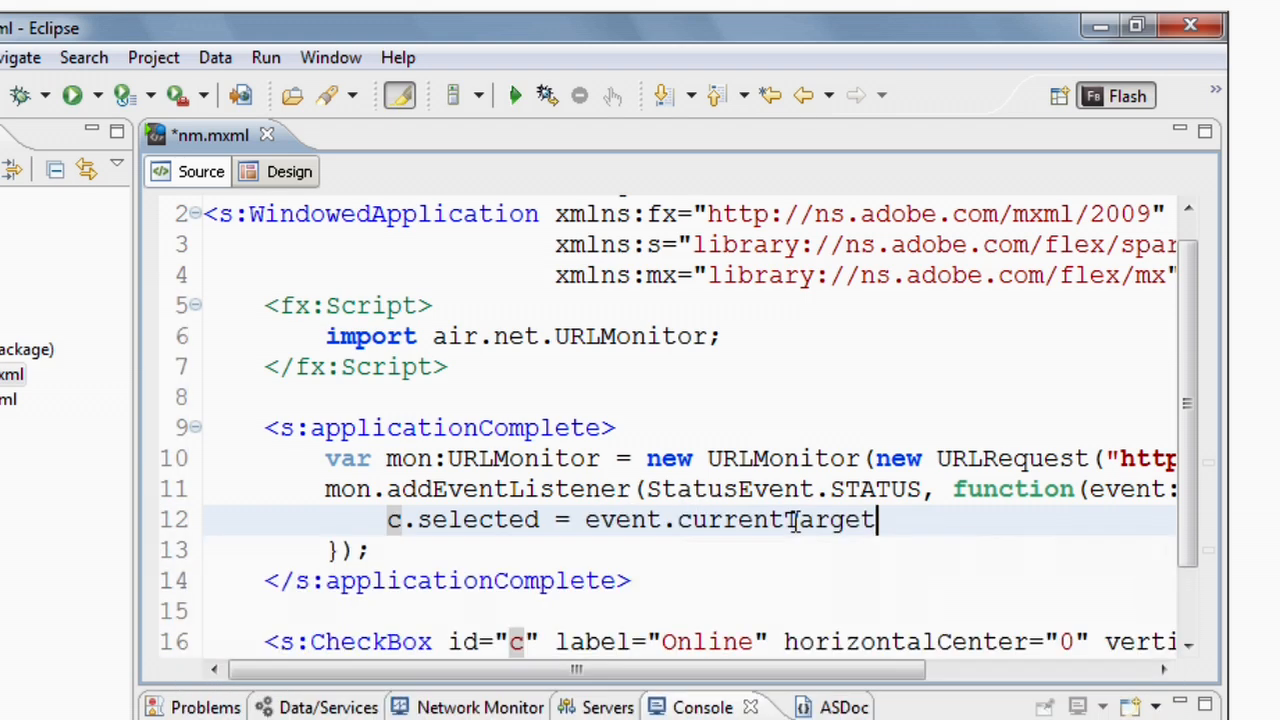
text(.)
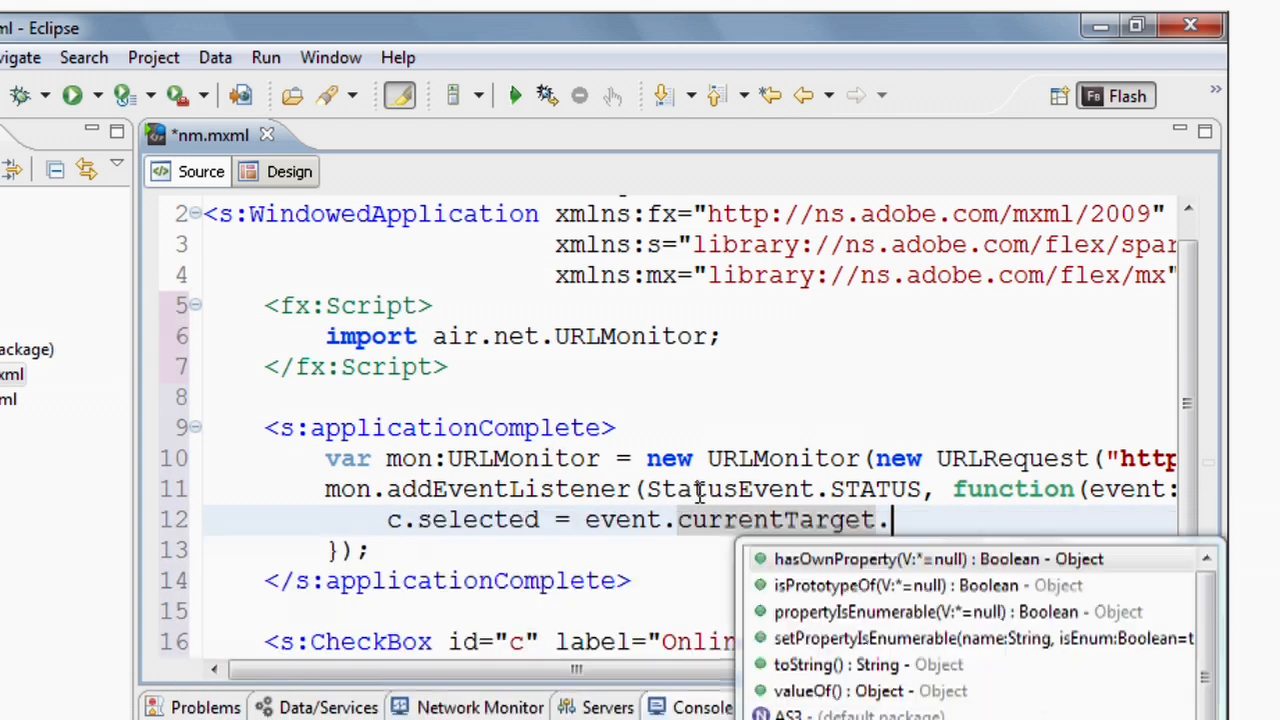
text(available;)
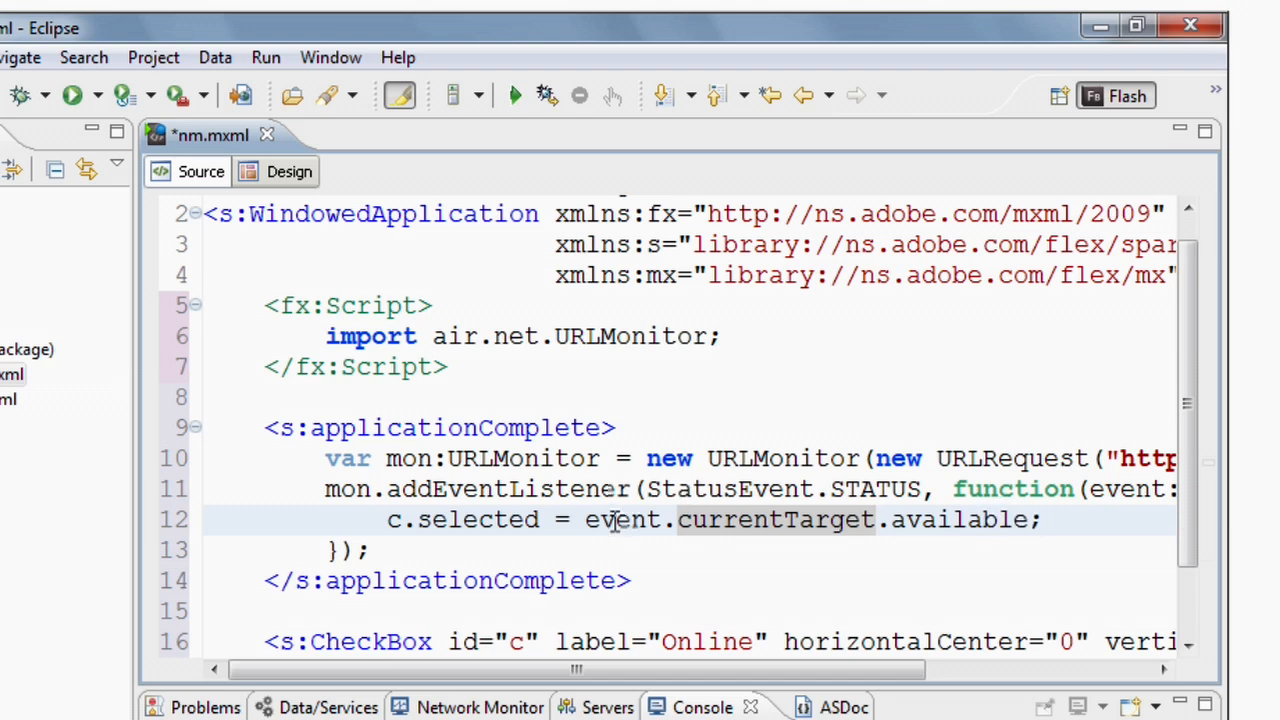
Add mon.pollInterval = 500; and mon.start(); below the listener
text(mon.pollInterval)
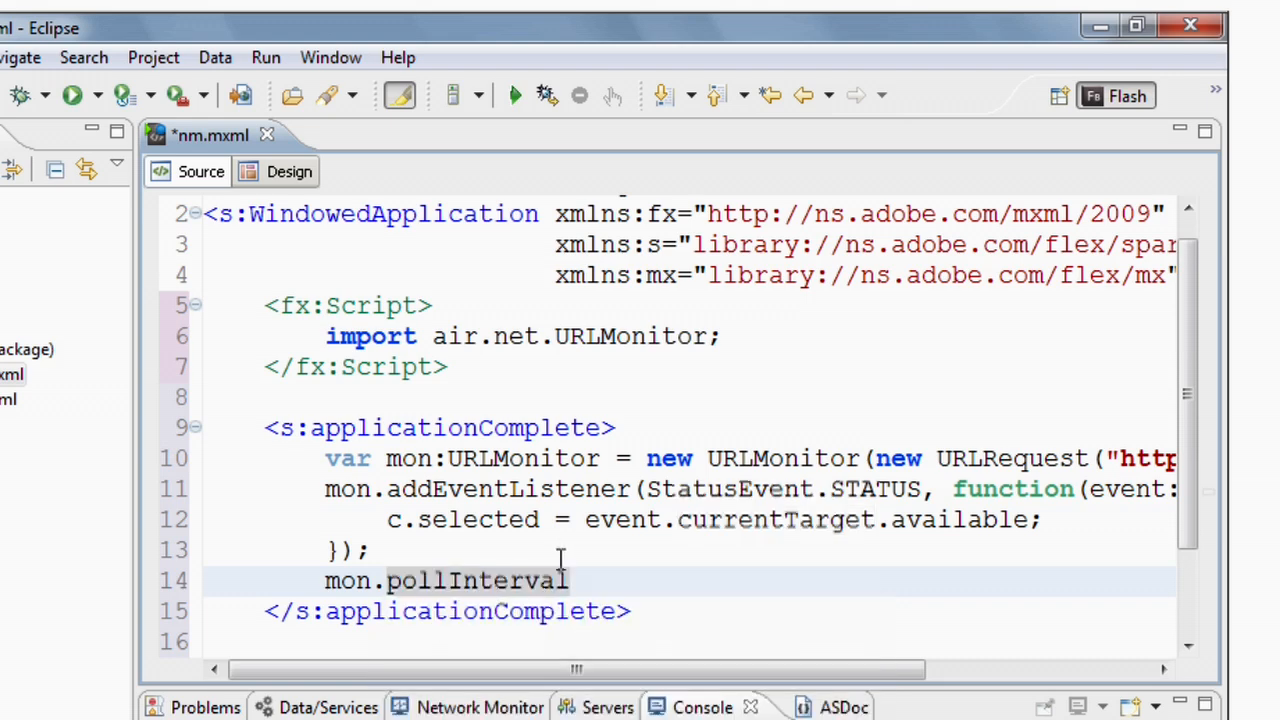
text(= 500;)
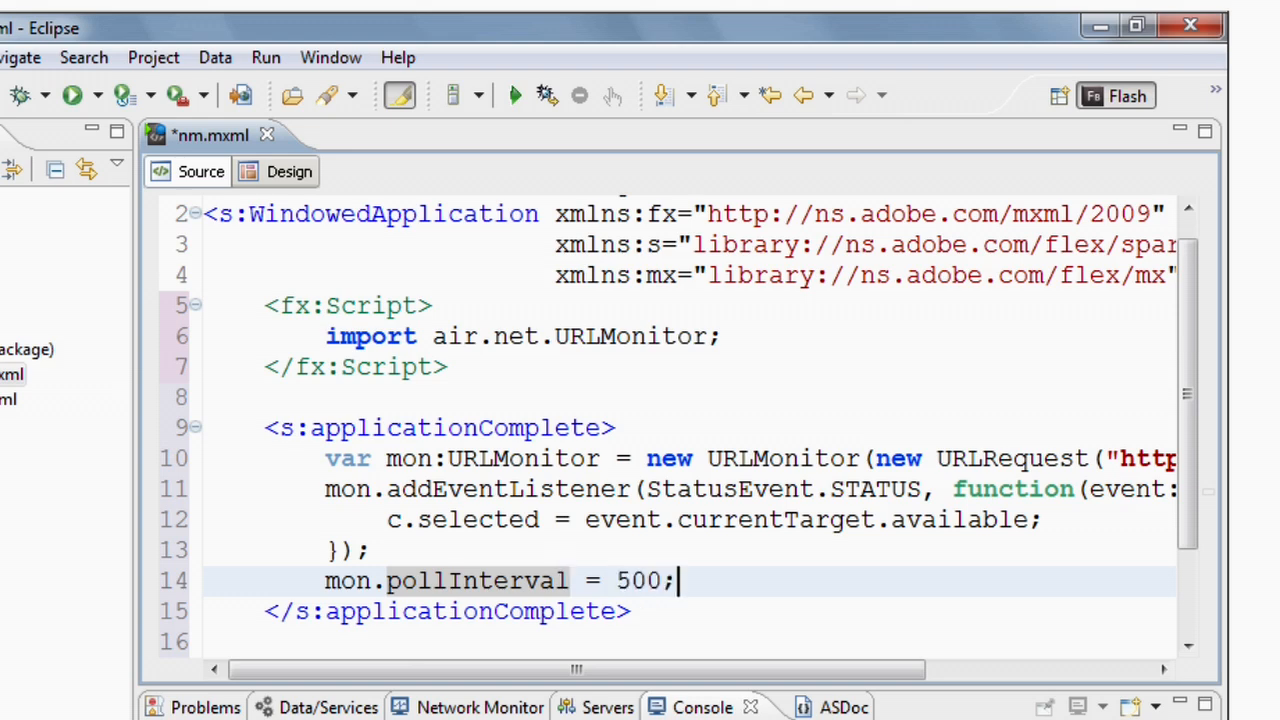
text(mon)
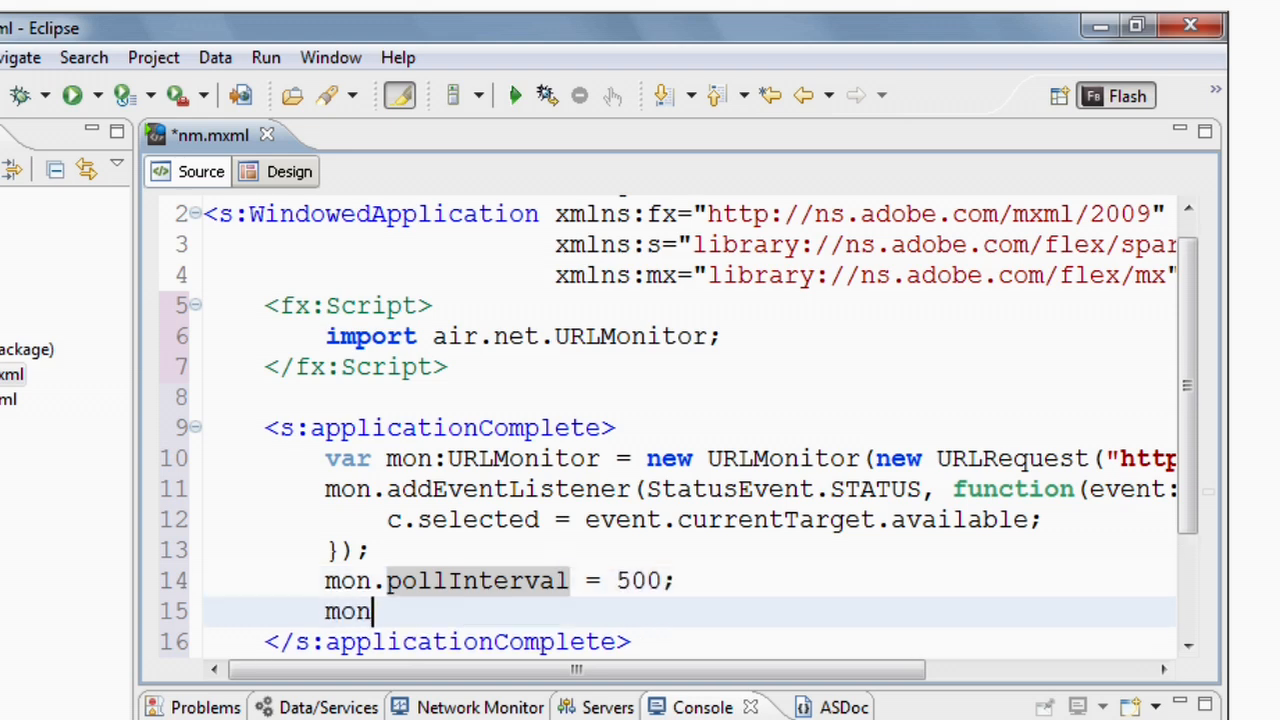
text(.start();)
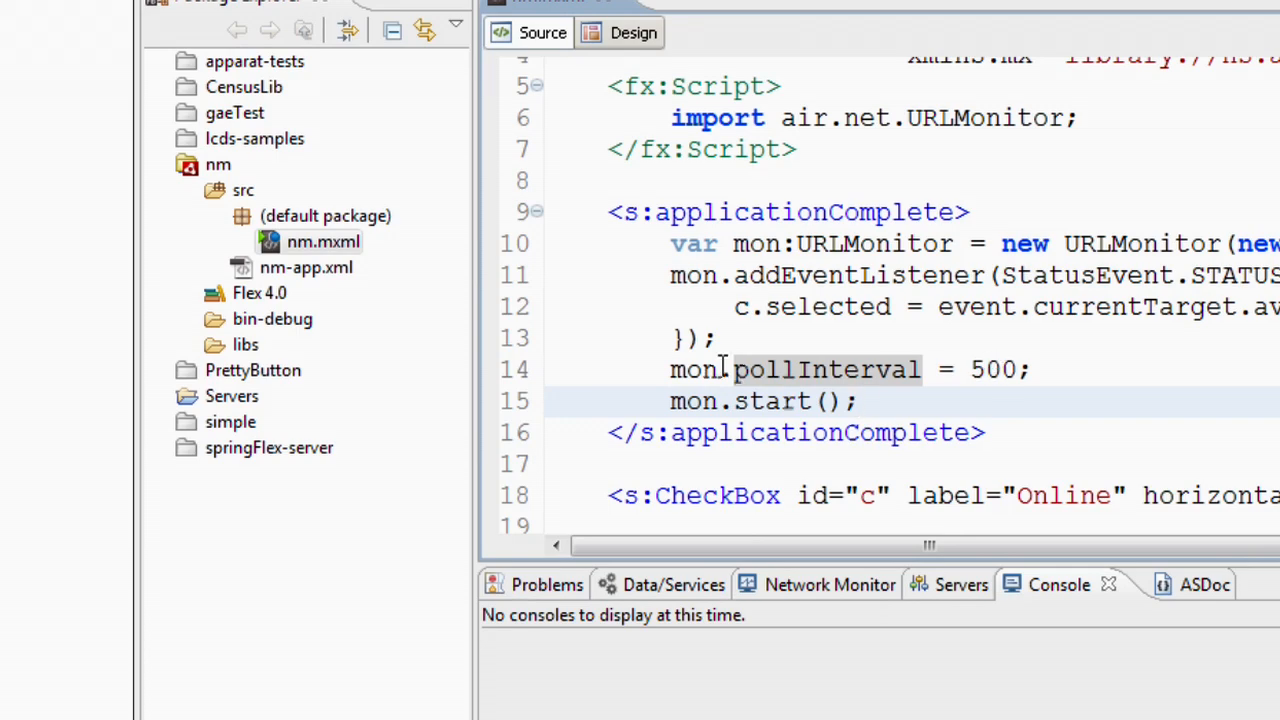
Show the Run As options for nm.mxml in Package Explorer
right_click(323, 241)
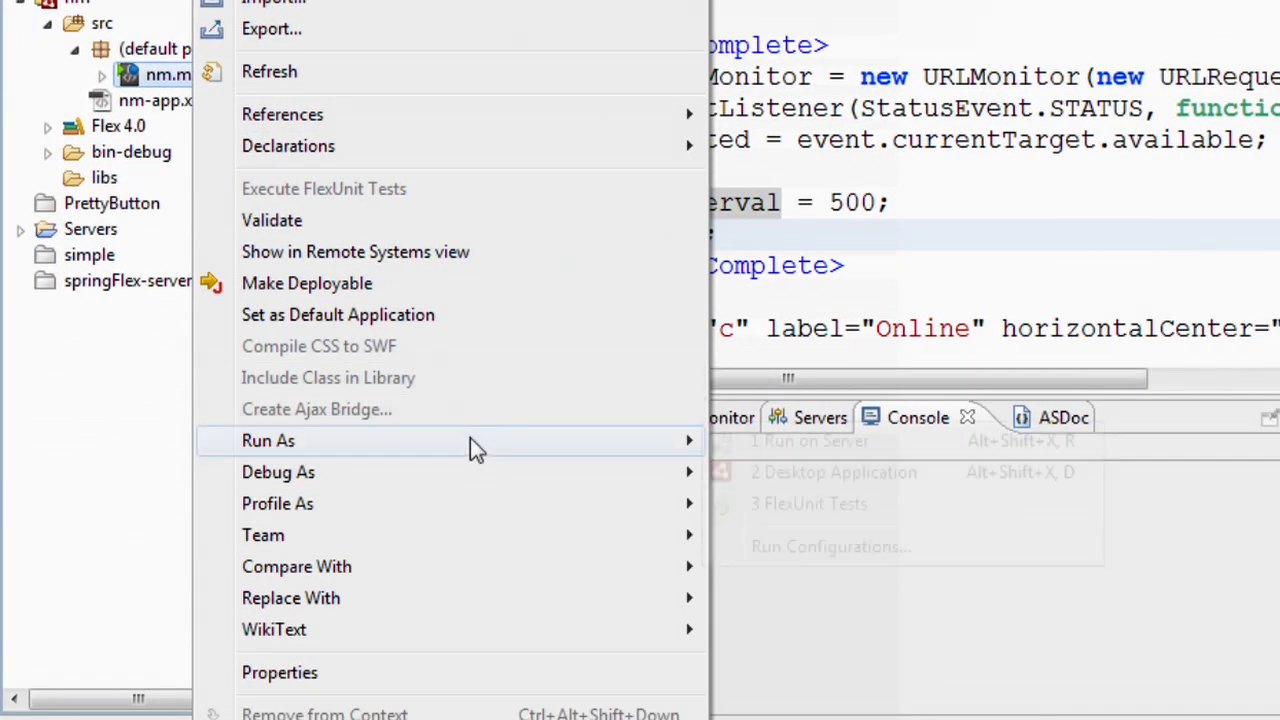